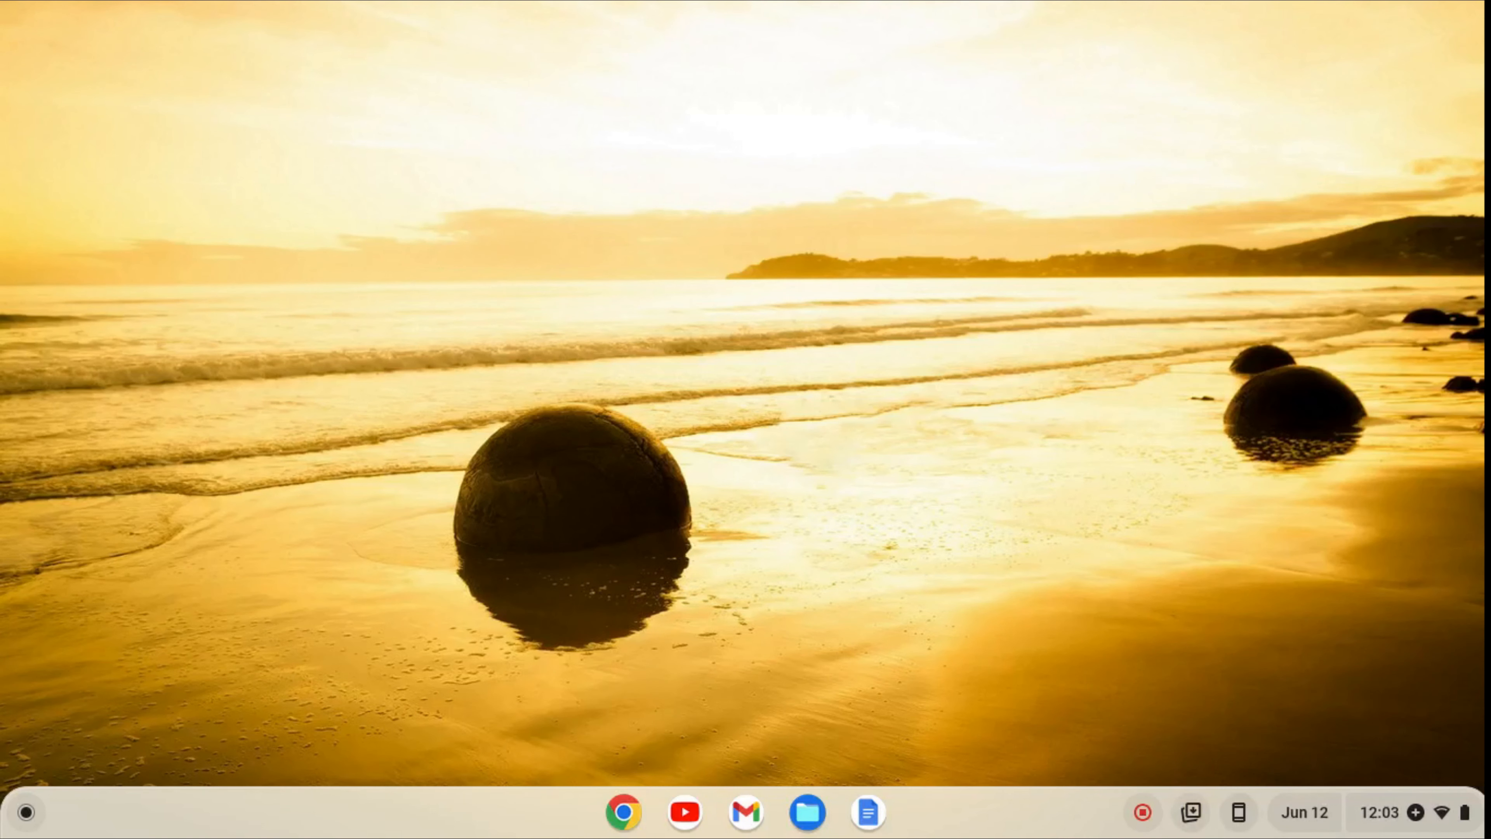
{"action": "mouse_move", "coordinate": [55, 783]}
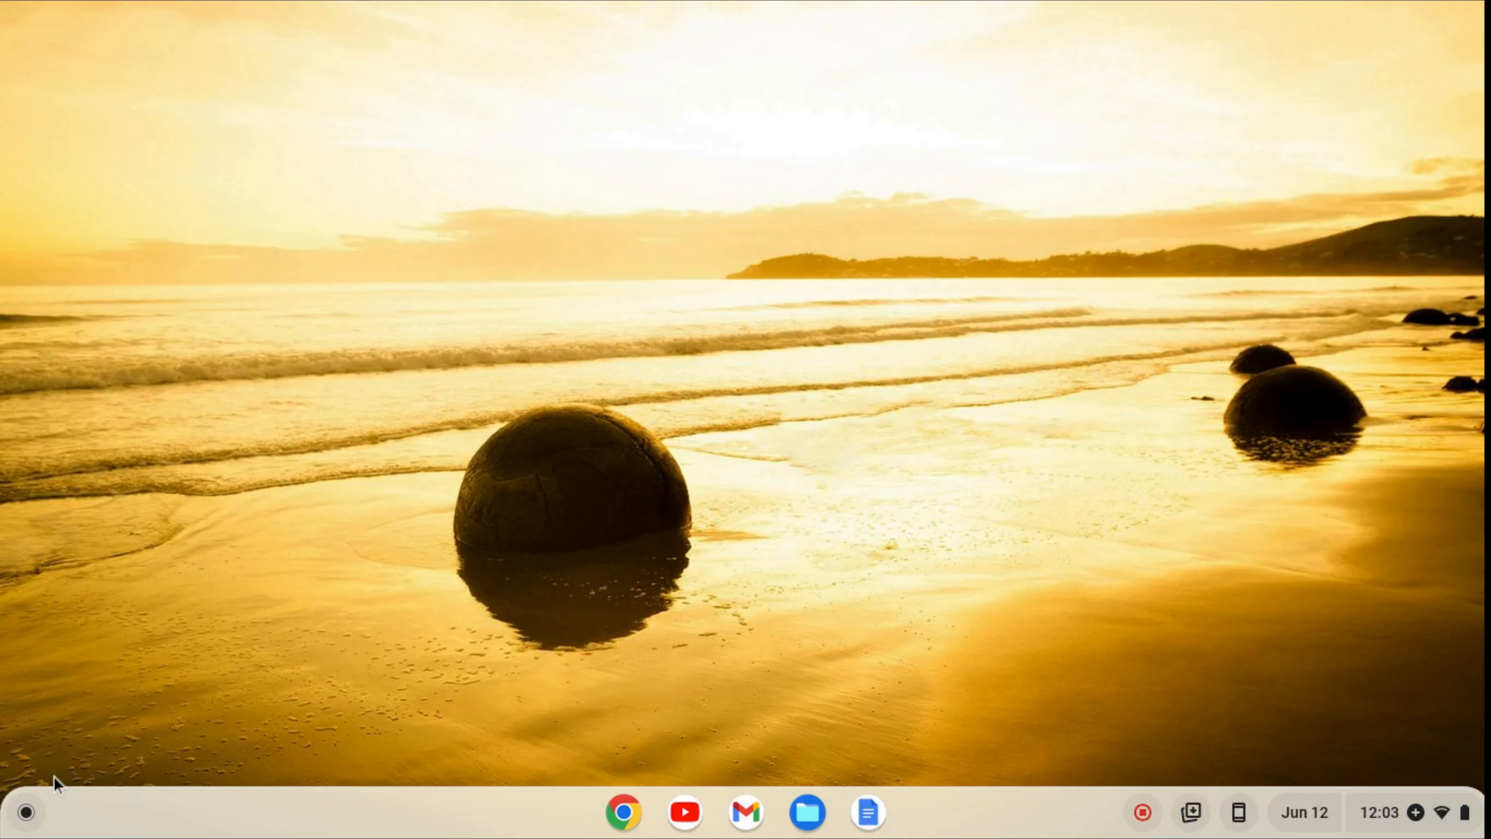
{"action": "mouse_move", "coordinate": [50, 778]}
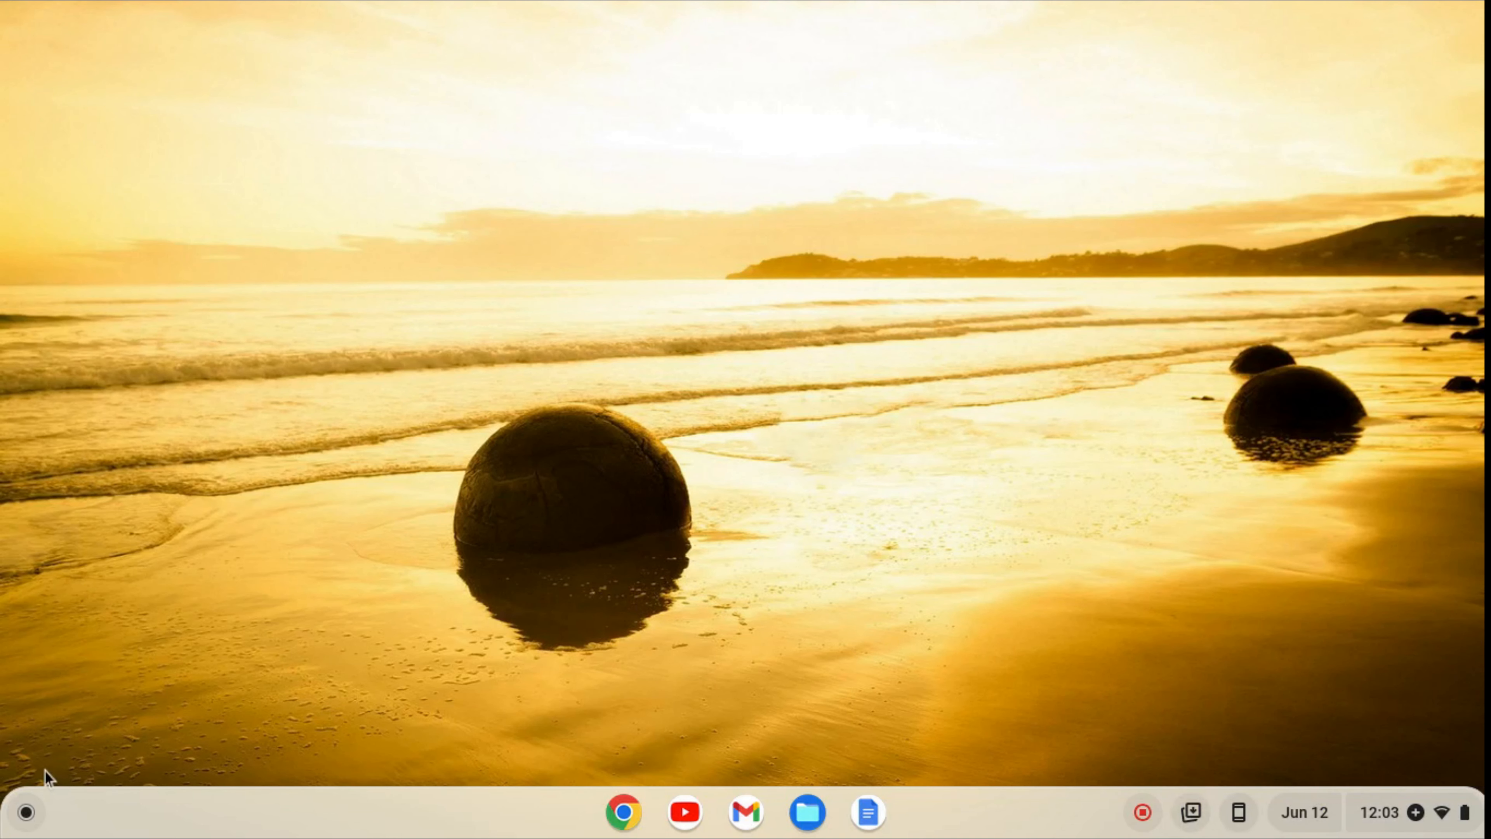
{"action": "mouse_move", "coordinate": [27, 813]}
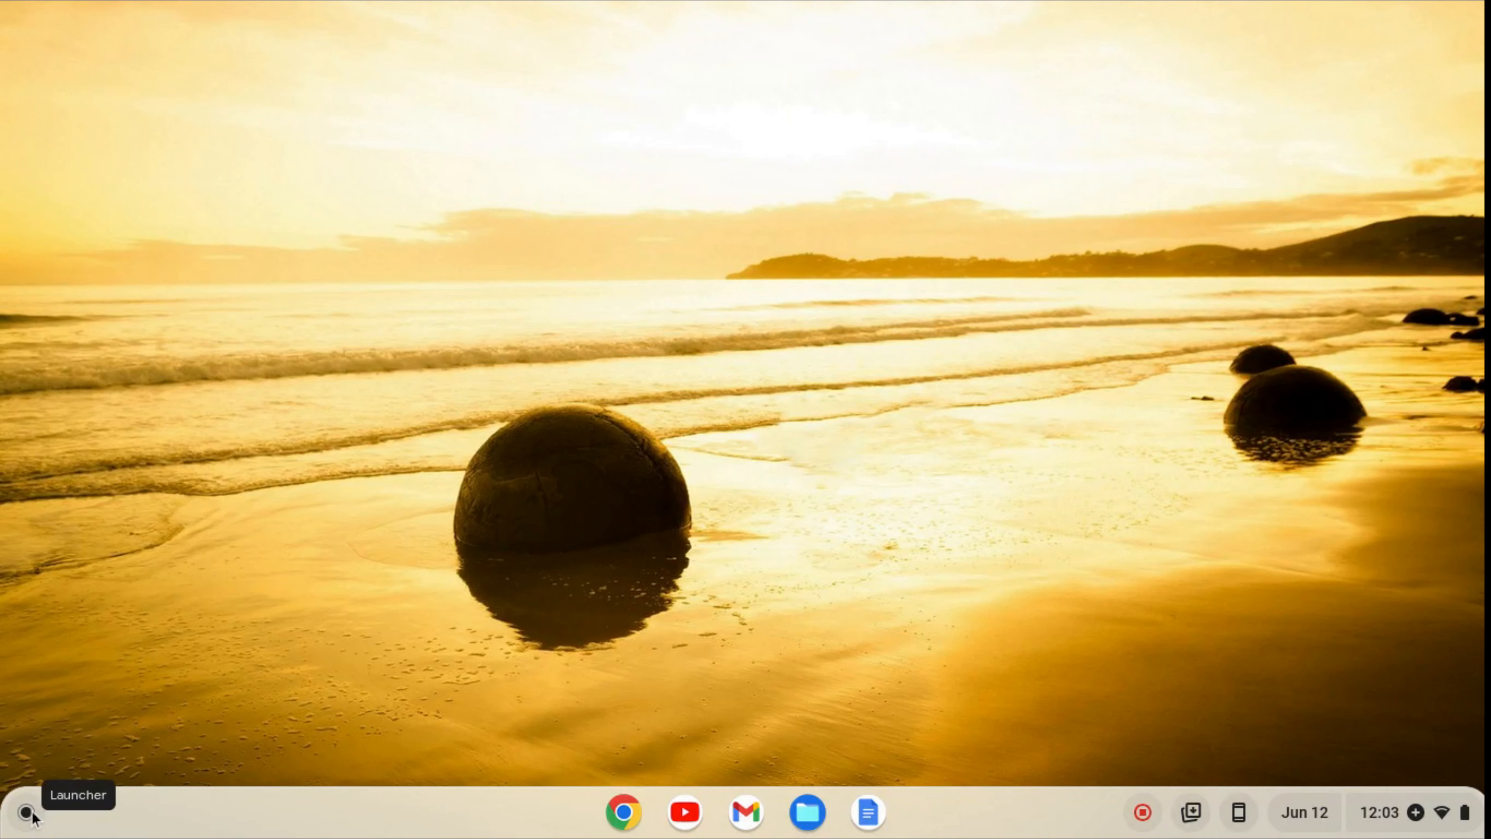
- Reach the Developers section of ChromeOS Settings via the Launcher and Advanced settings
{"action": "left_click", "coordinate": [19, 813]}
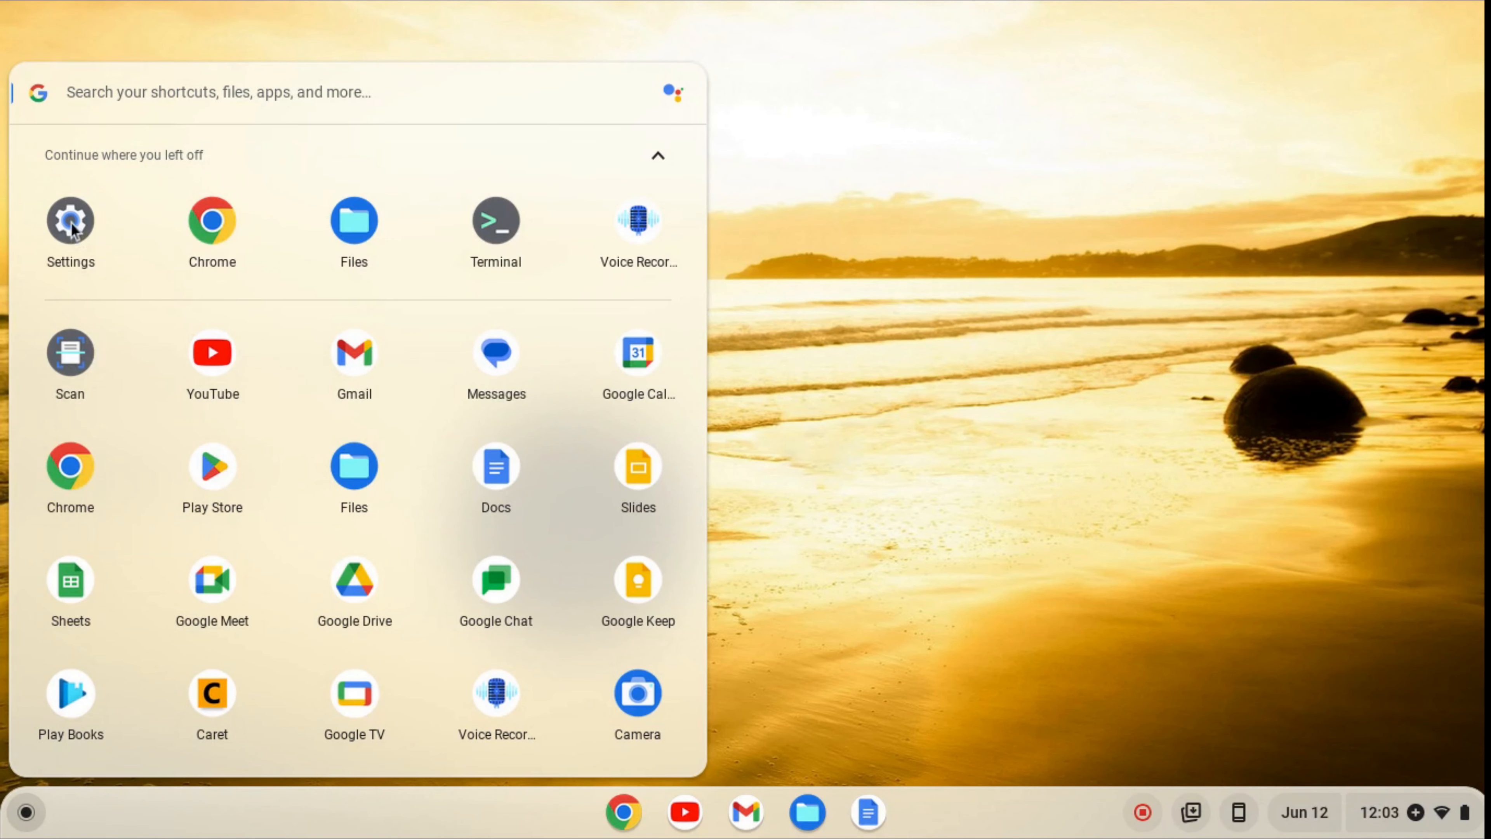
{"action": "left_click", "coordinate": [69, 220]}
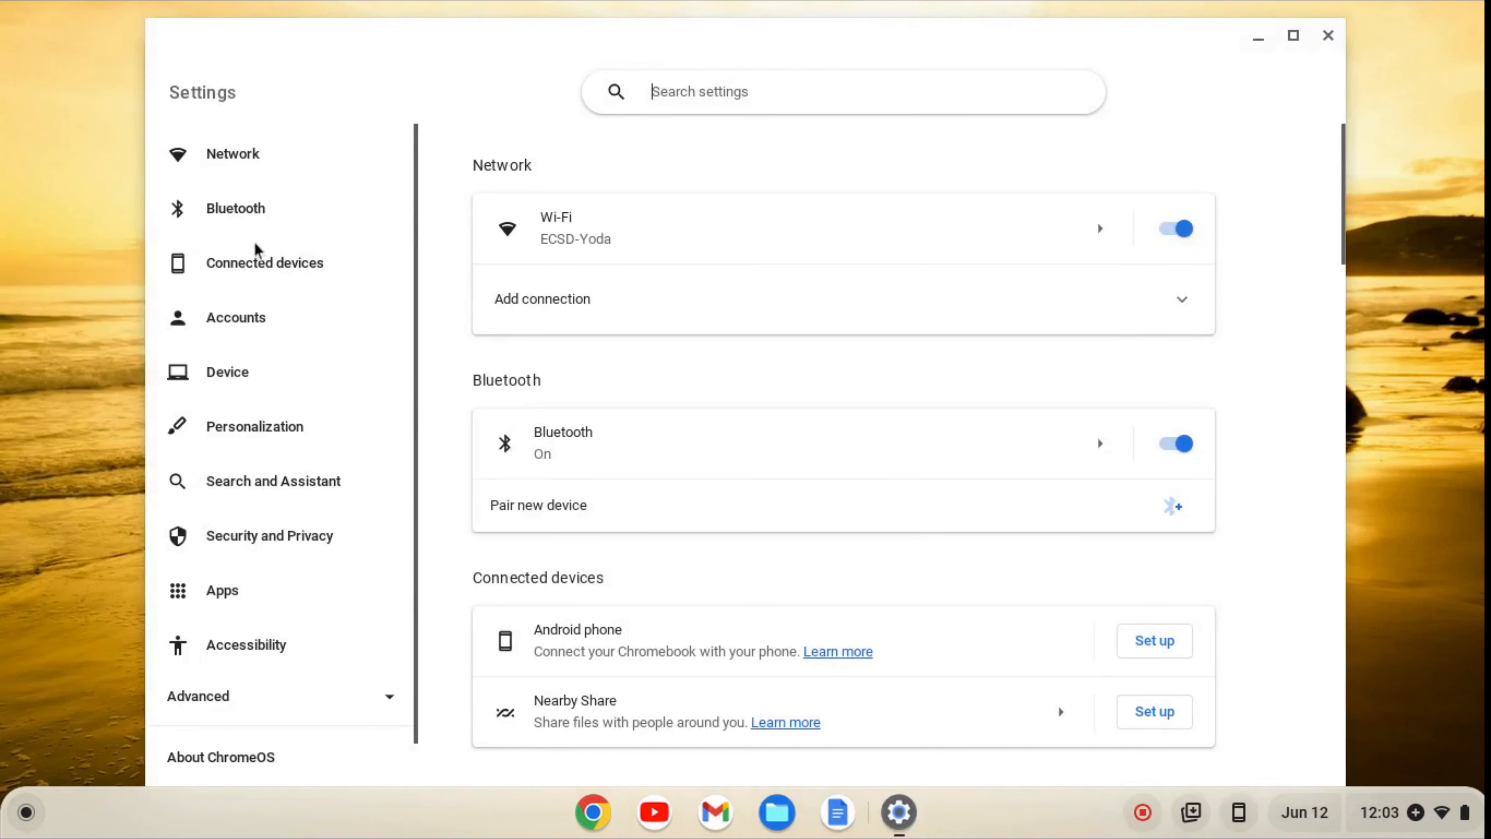
{"action": "left_click", "coordinate": [198, 695]}
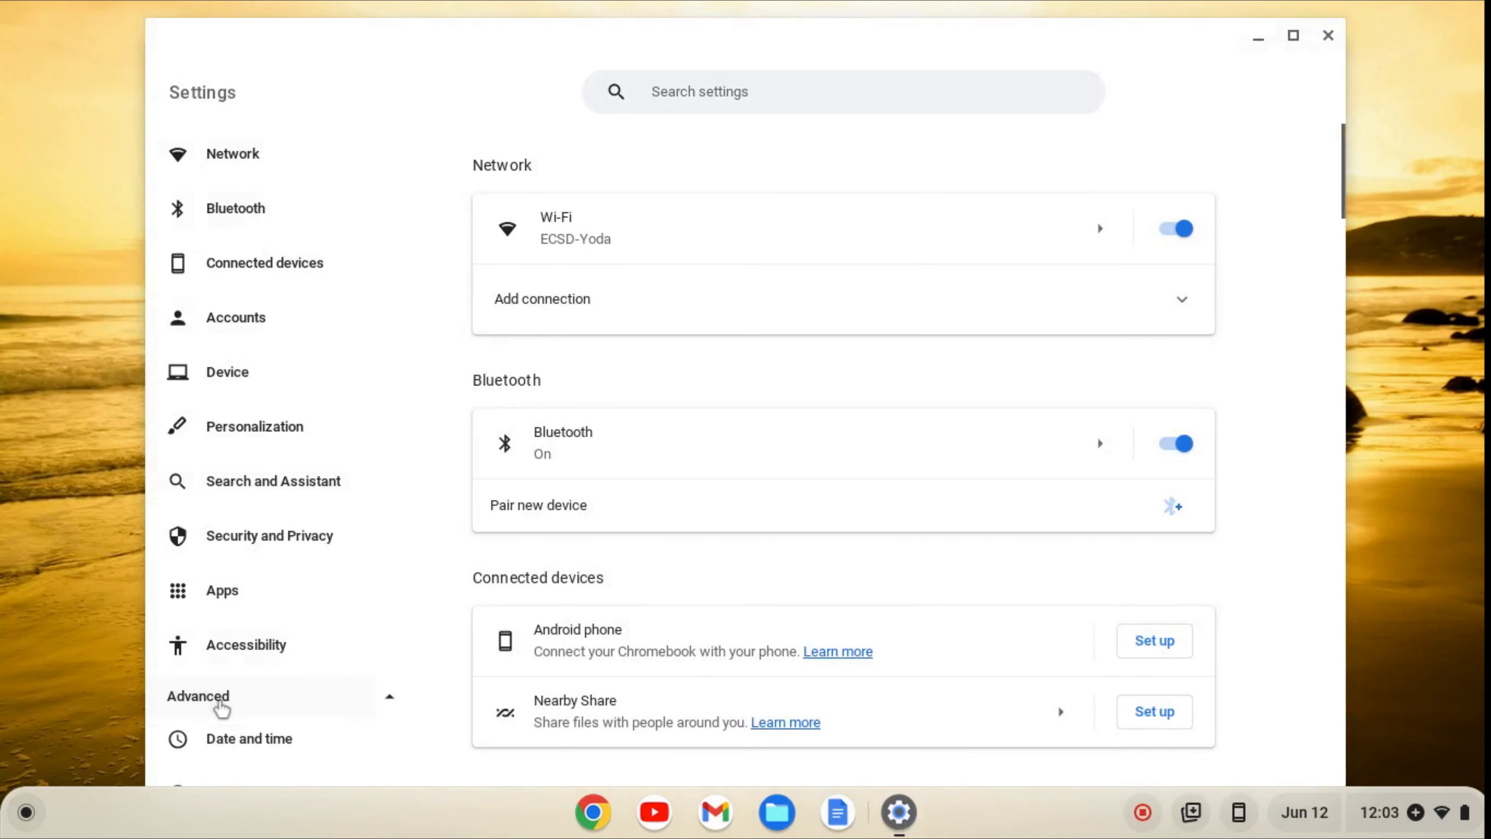
{"action": "scroll", "scroll_direction": "down", "scroll_amount": 3}
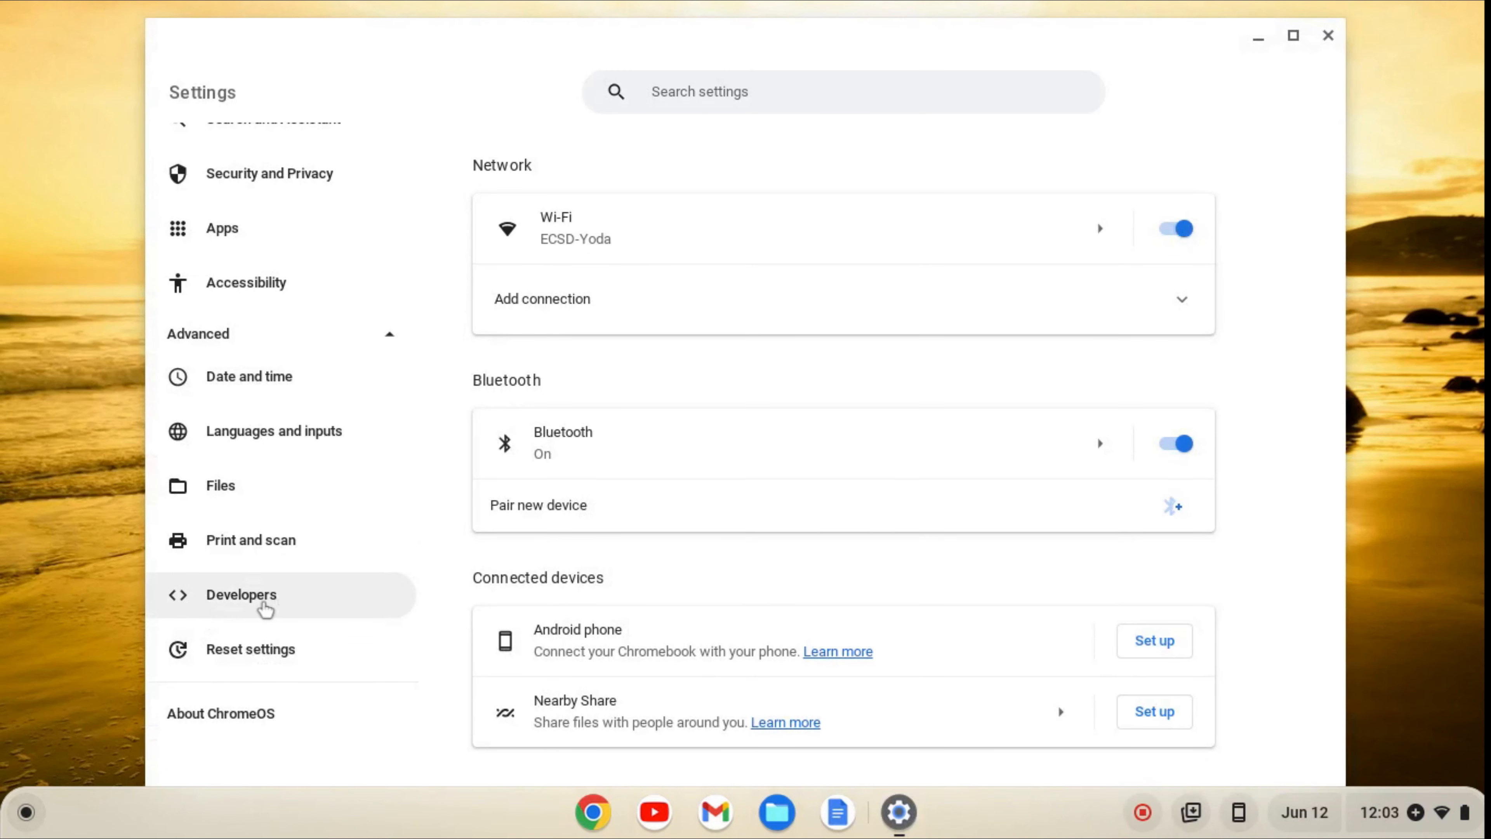
{"action": "left_click", "coordinate": [240, 594]}
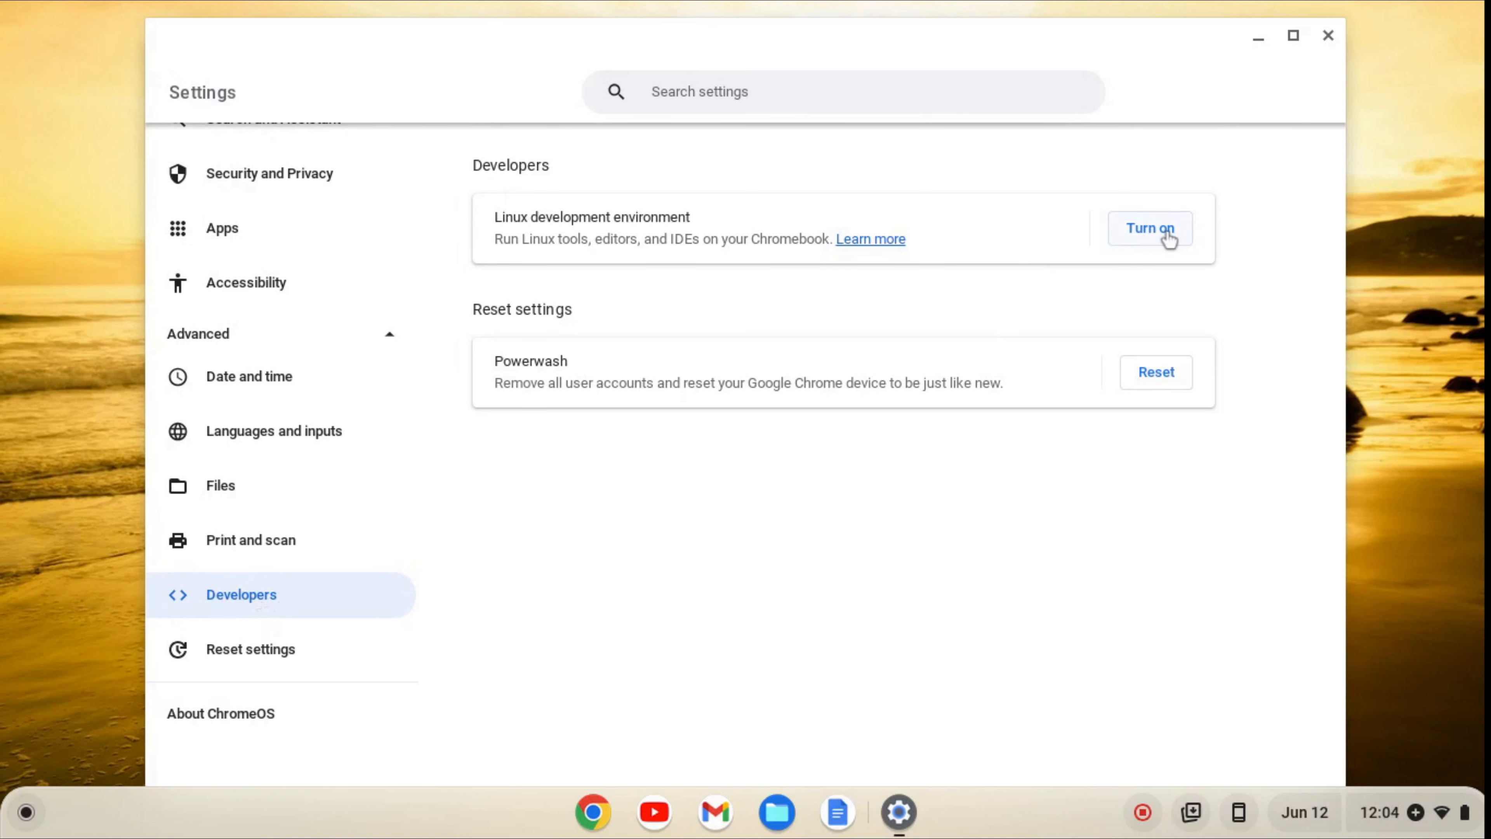
- Enable the Linux development environment and proceed through its setup to a Terminal prompt
{"action": "left_click", "coordinate": [1148, 228]}
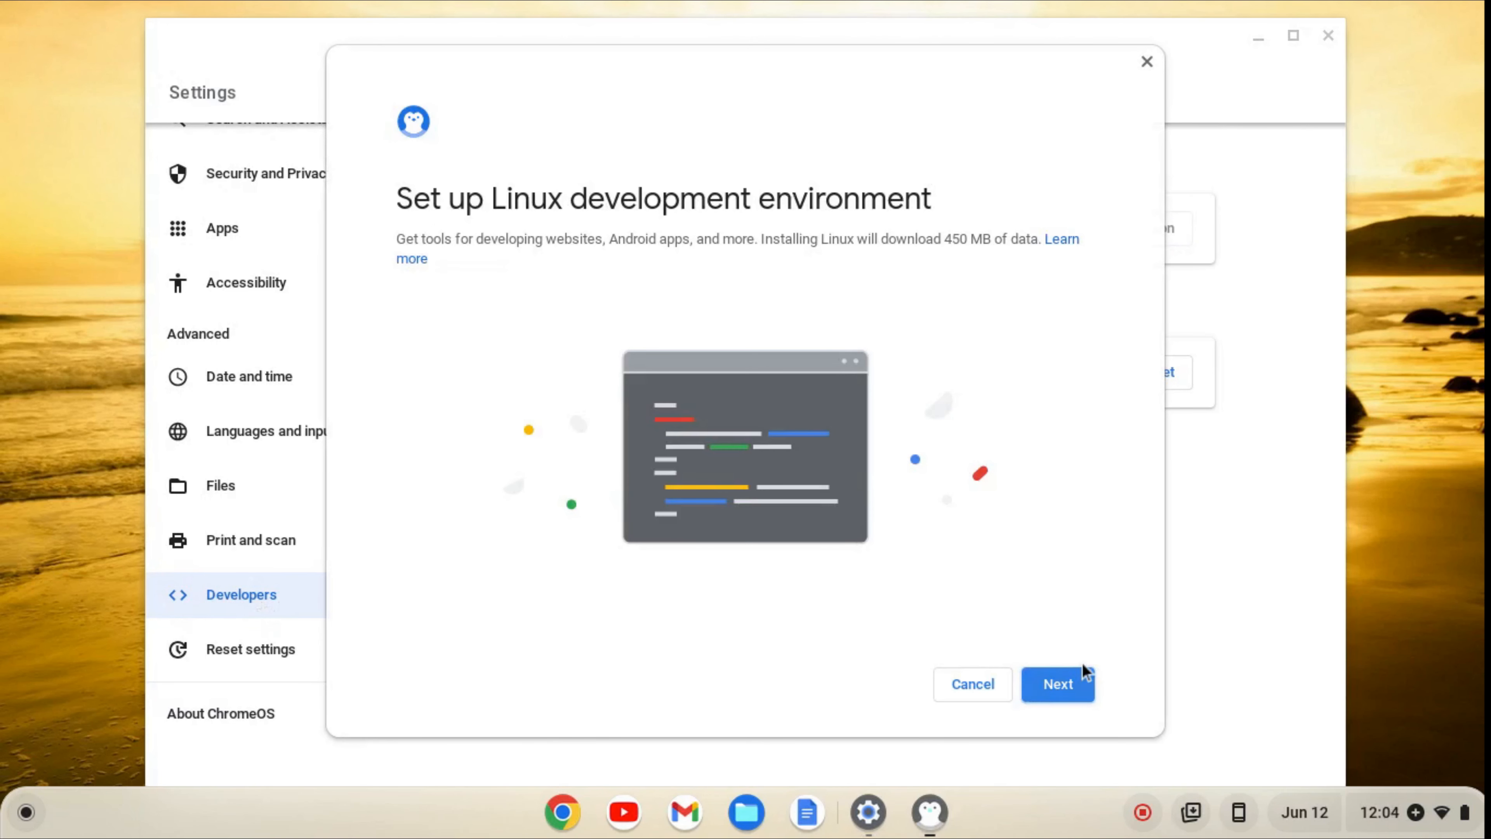
{"action": "left_click", "coordinate": [1058, 683]}
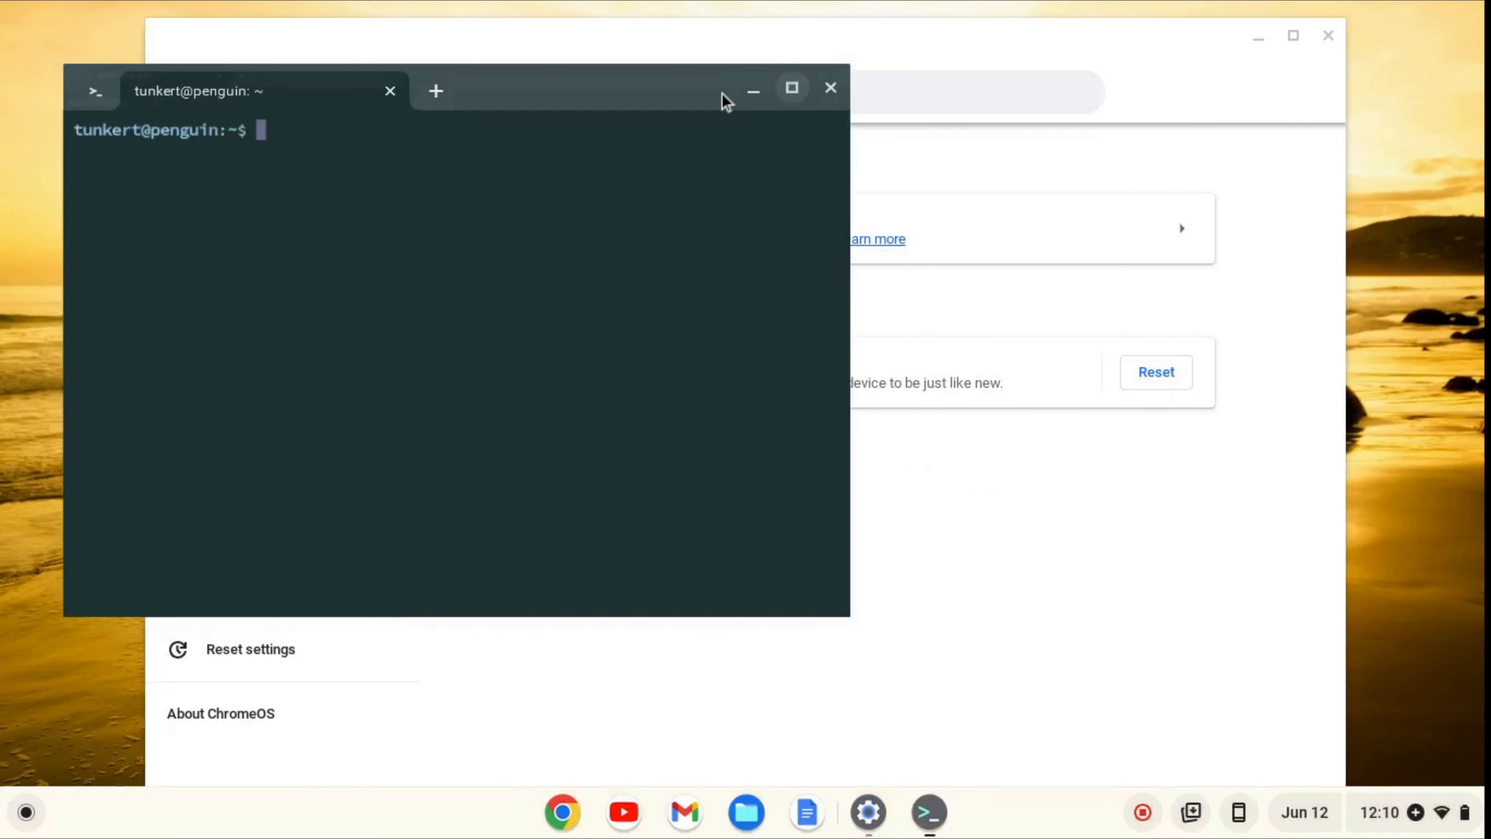
- Maximize the Terminal and run 'sudo apt-get update && sudo apt-get dist-upgrade -y'
{"action": "left_click", "coordinate": [791, 87]}
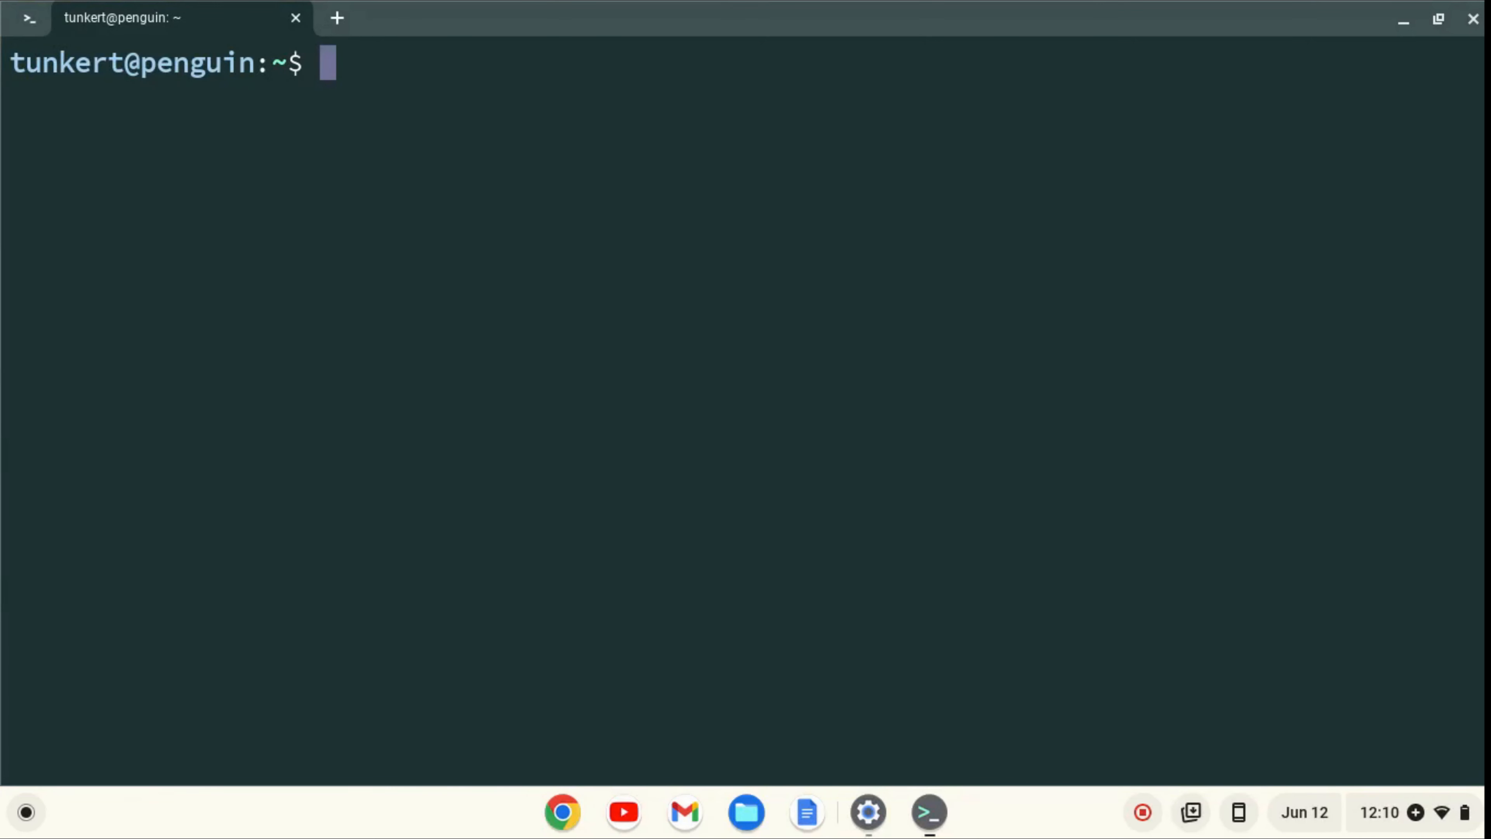
{"action": "type", "text": "sudo apt-get update"}
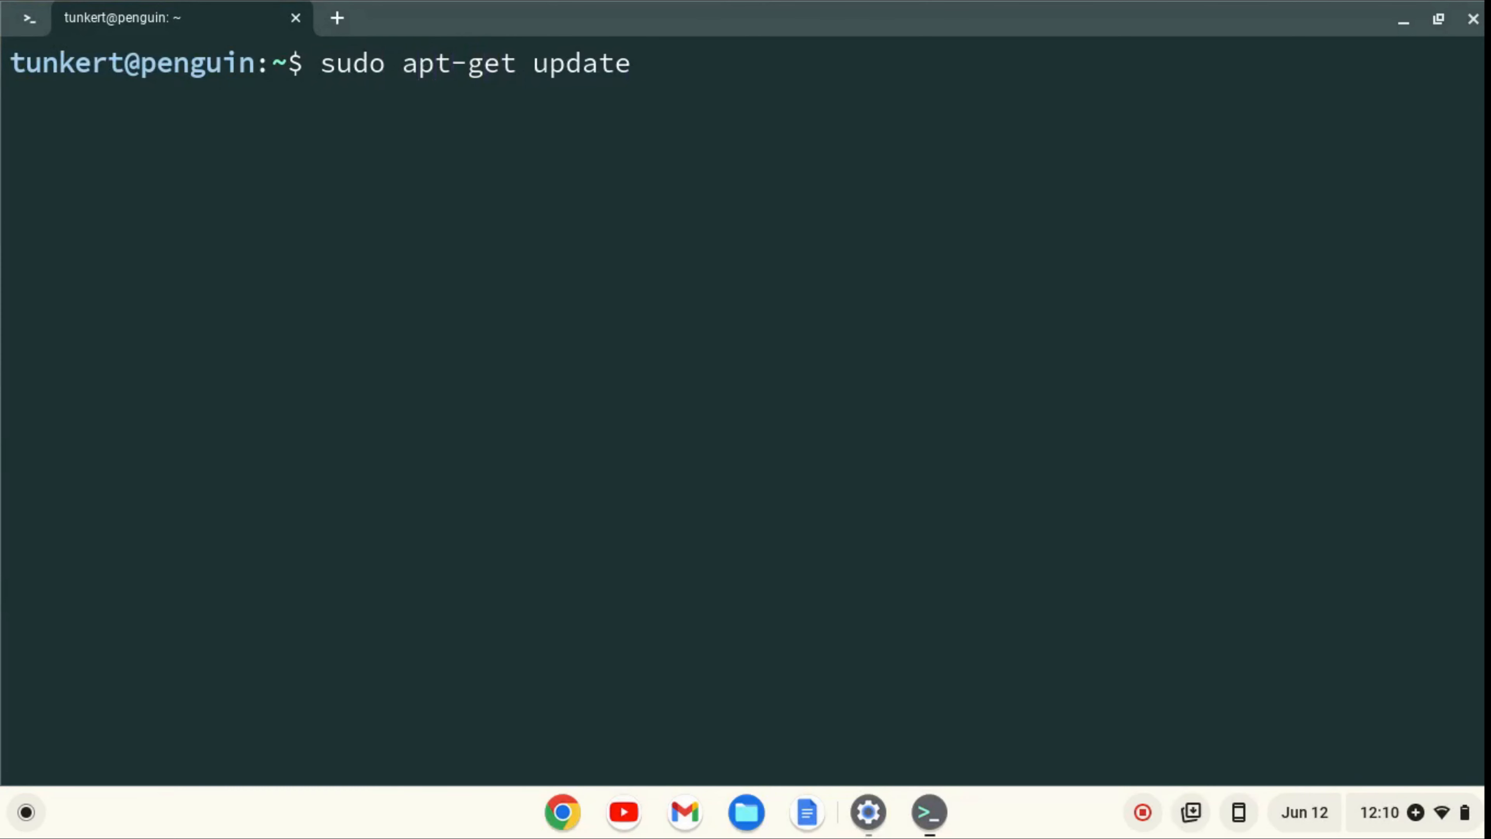
{"action": "type", "text": "&&"}
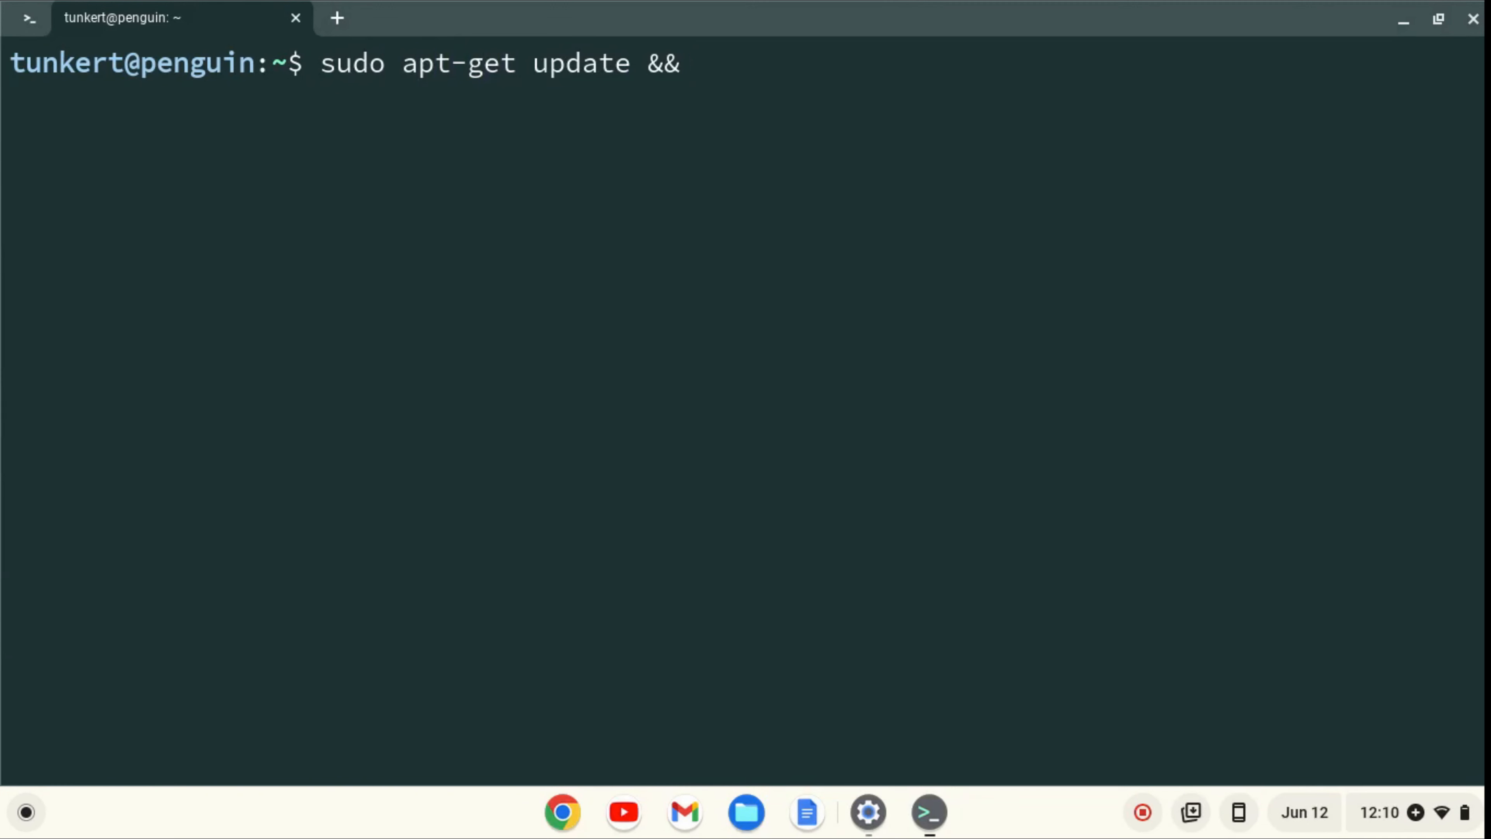
{"action": "type", "text": "sudo"}
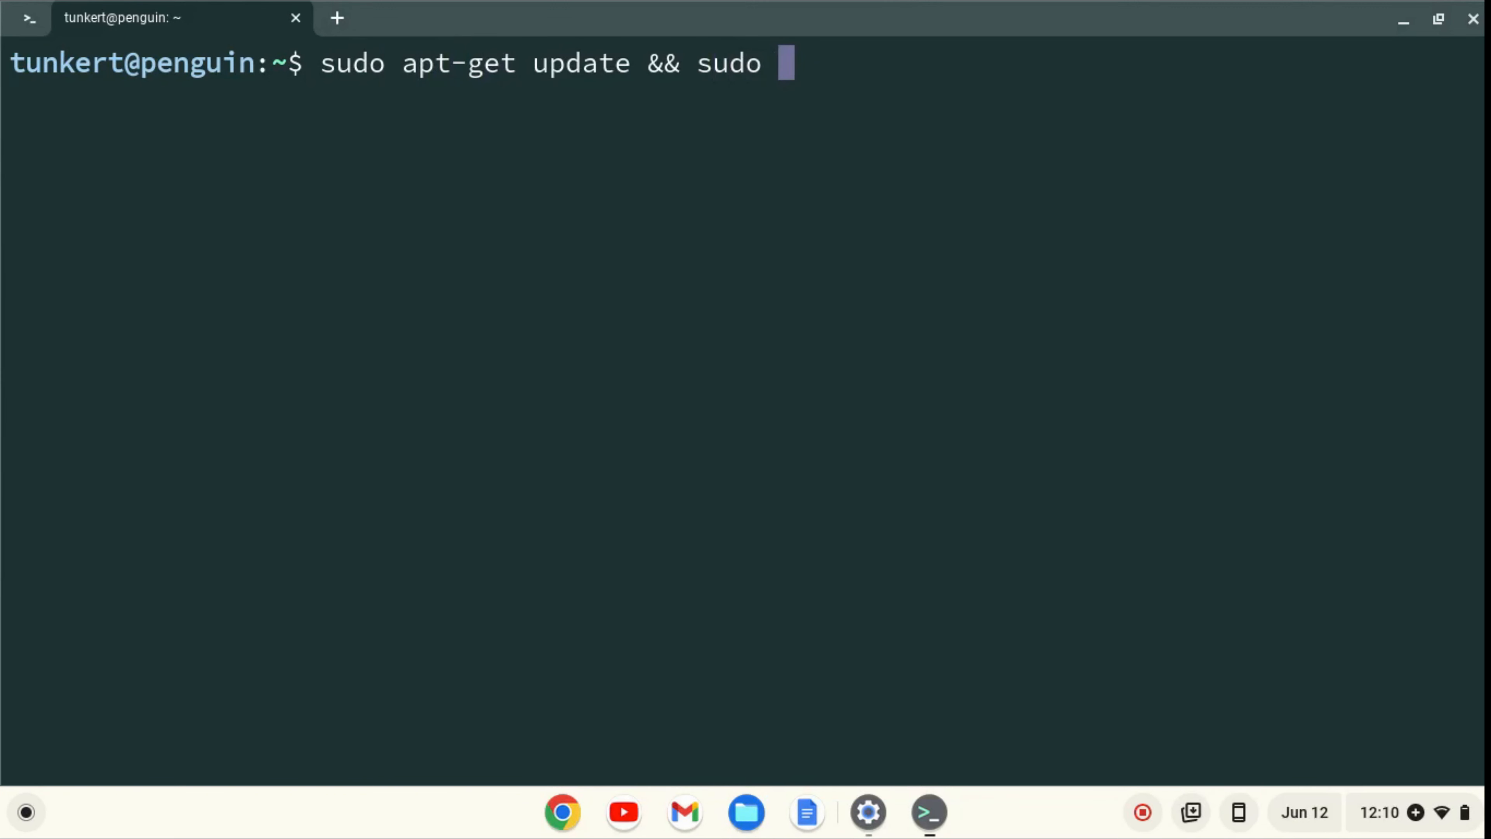
{"action": "type", "text": "apt-get d"}
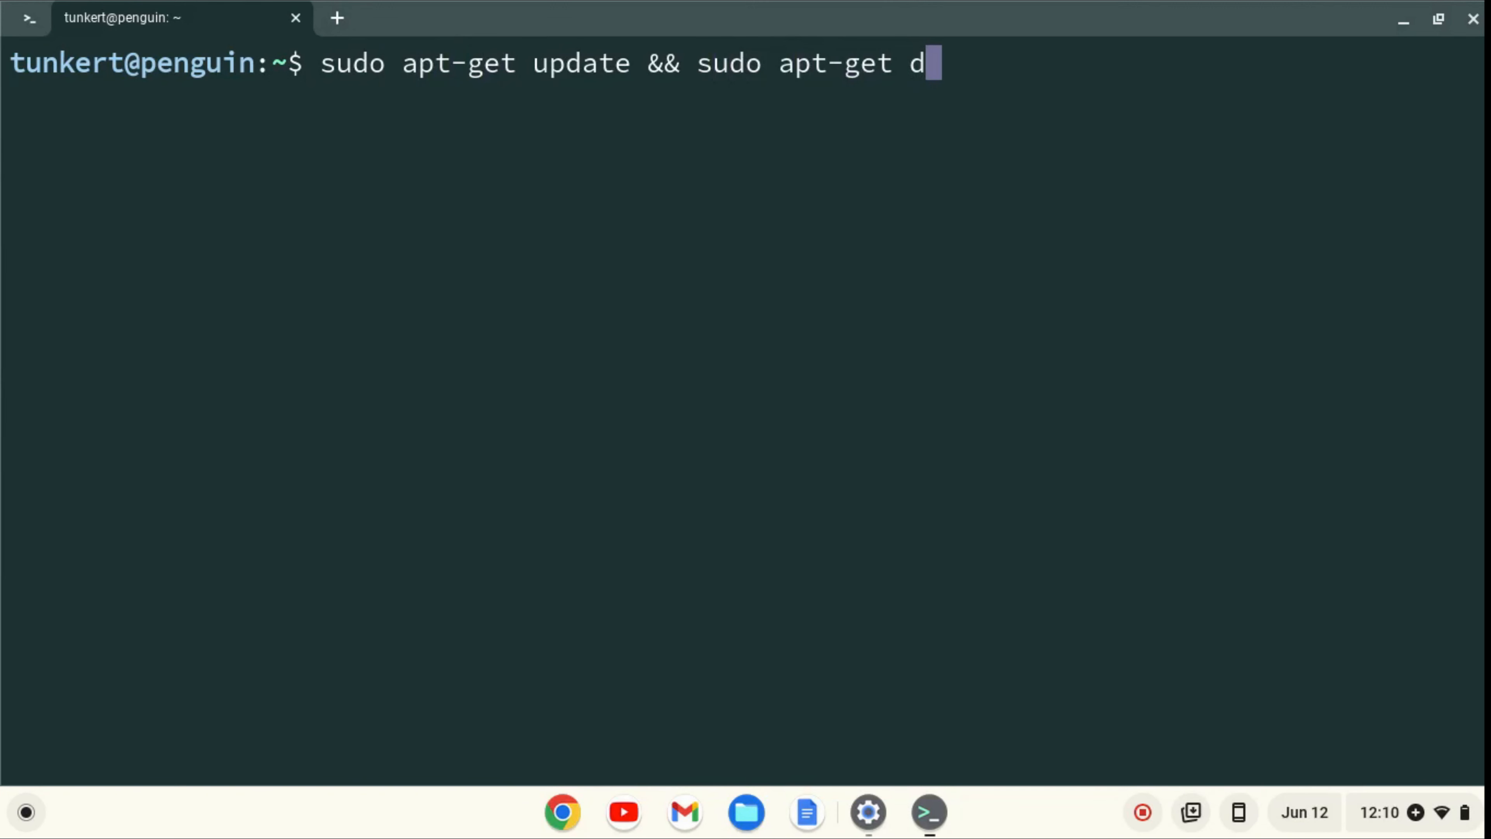
{"action": "type", "text": "ist-"}
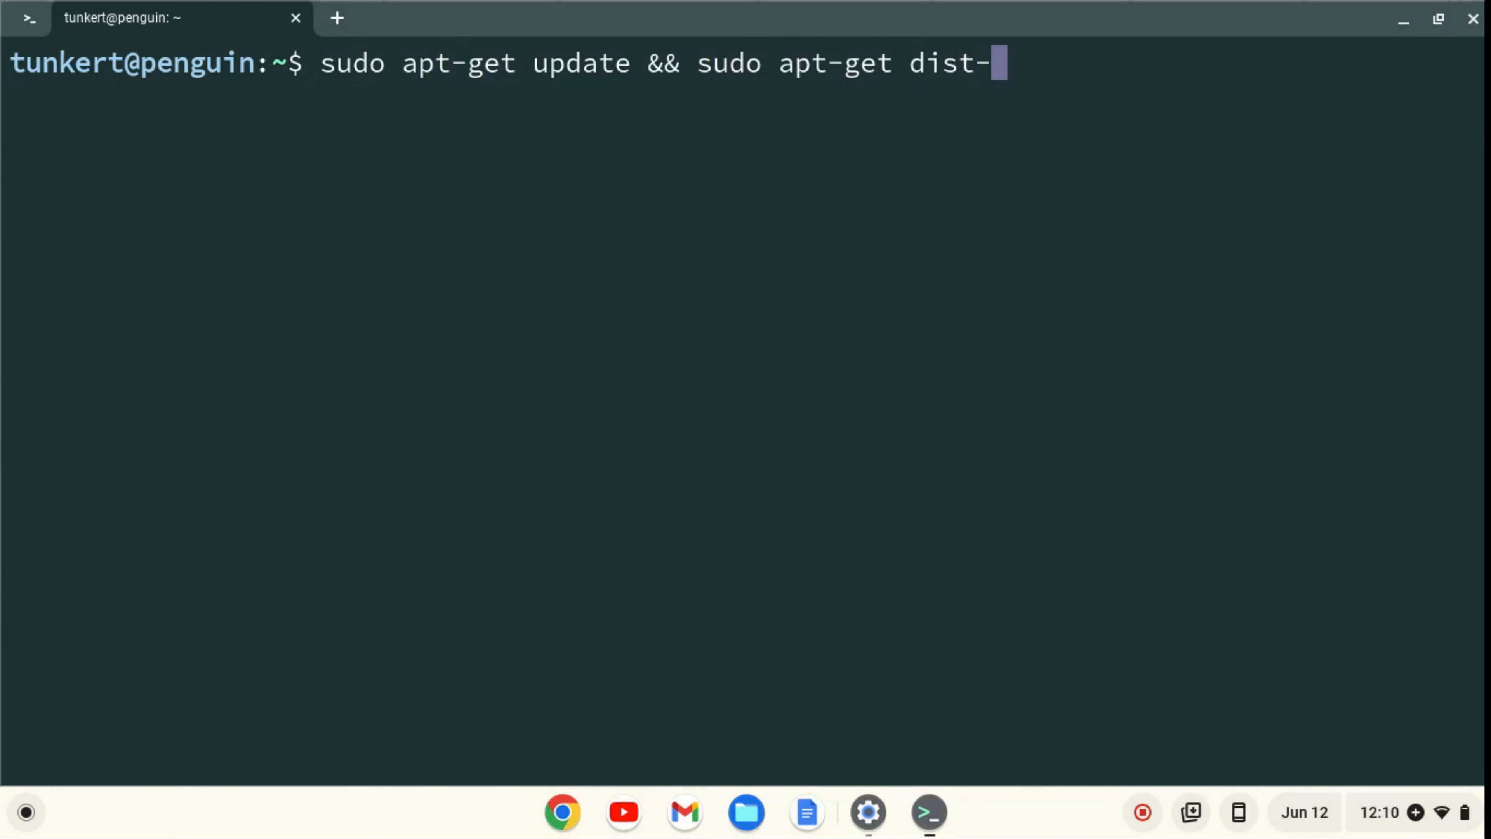
{"action": "type", "text": "upgrade -y"}
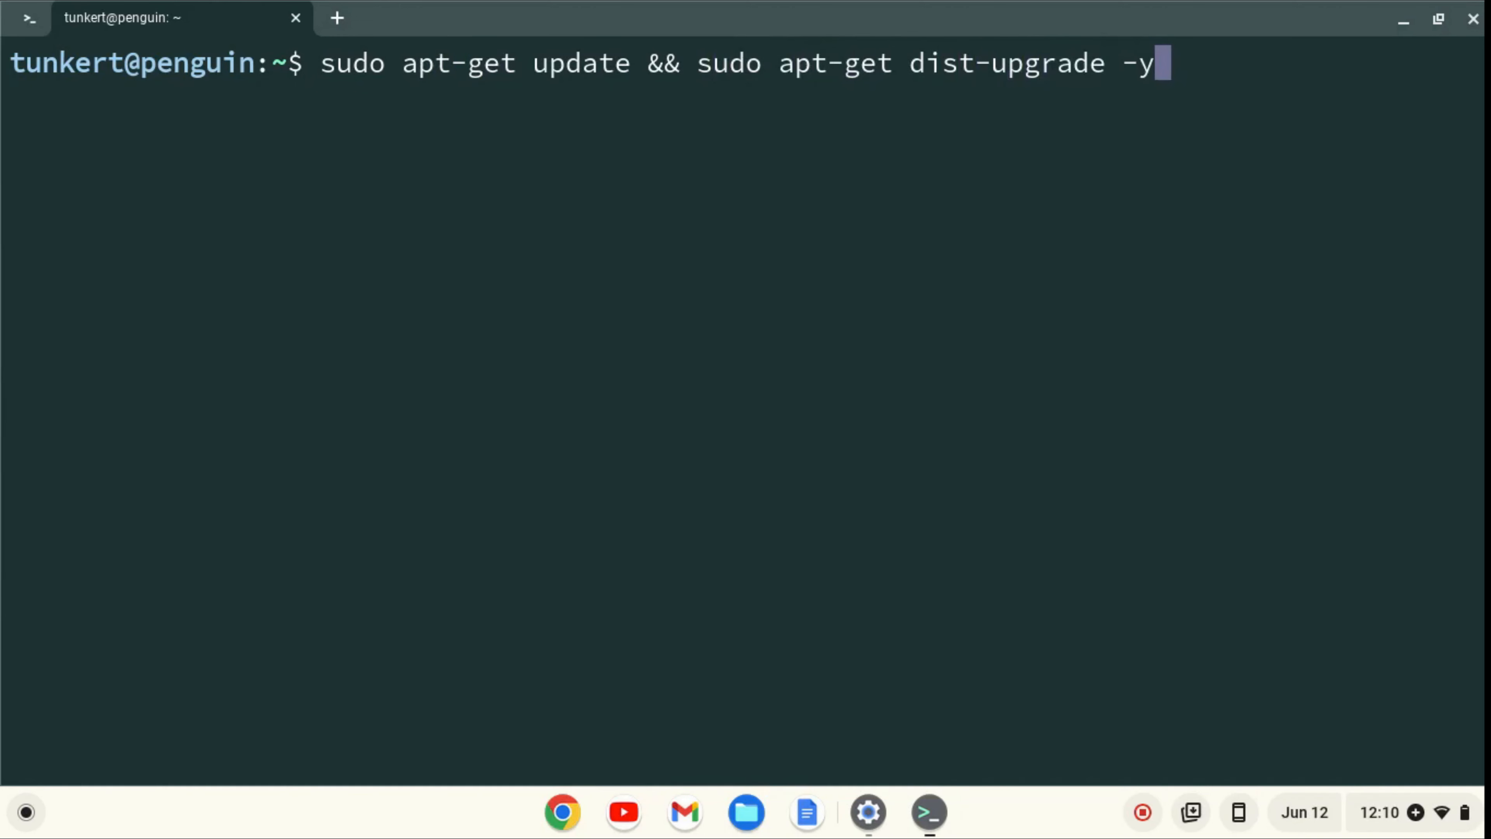
{"action": "key", "text": "Return"}
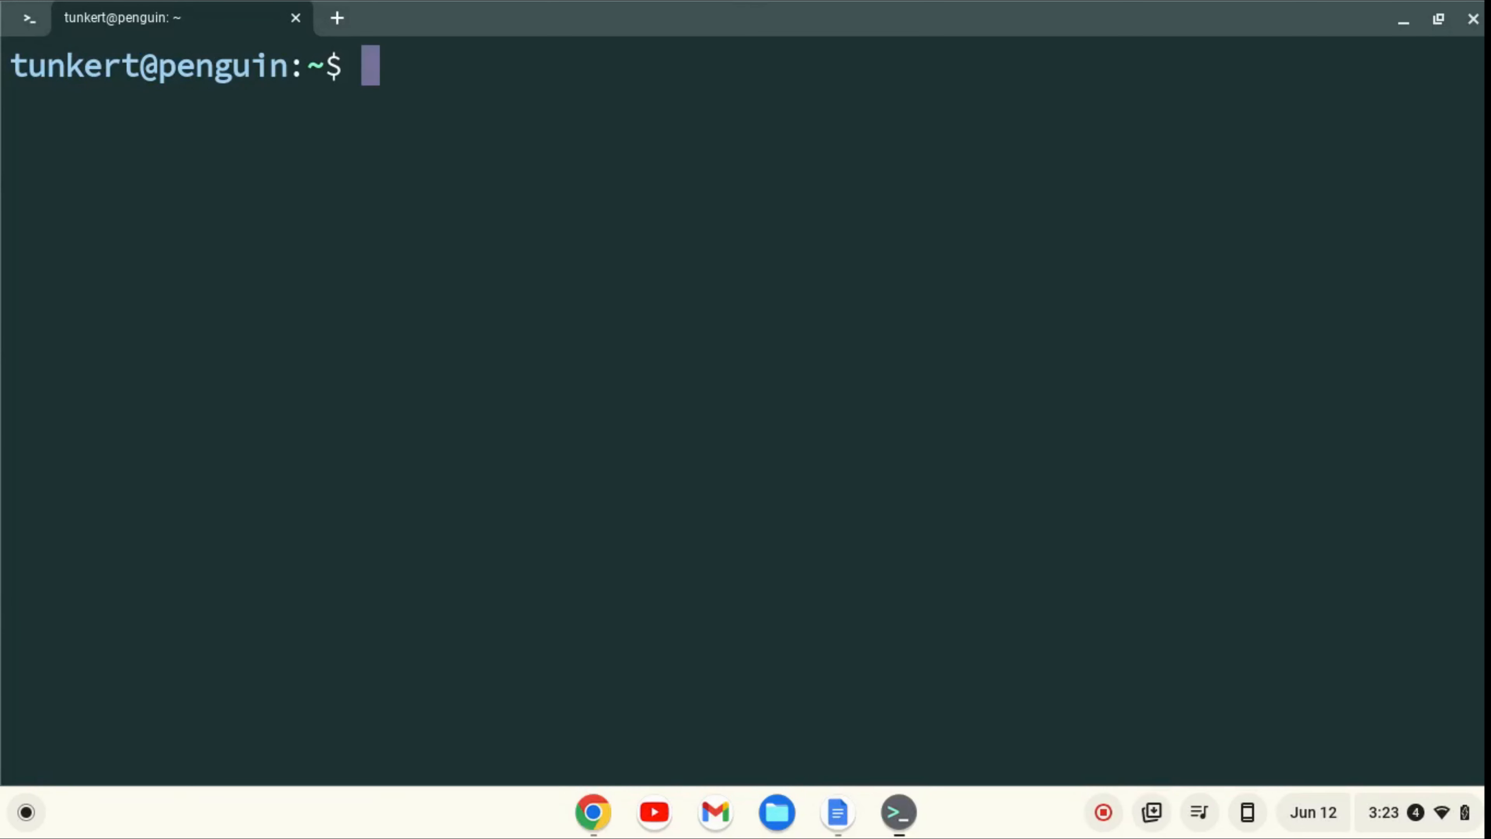
{"action": "mouse_move", "coordinate": [1417, 22]}
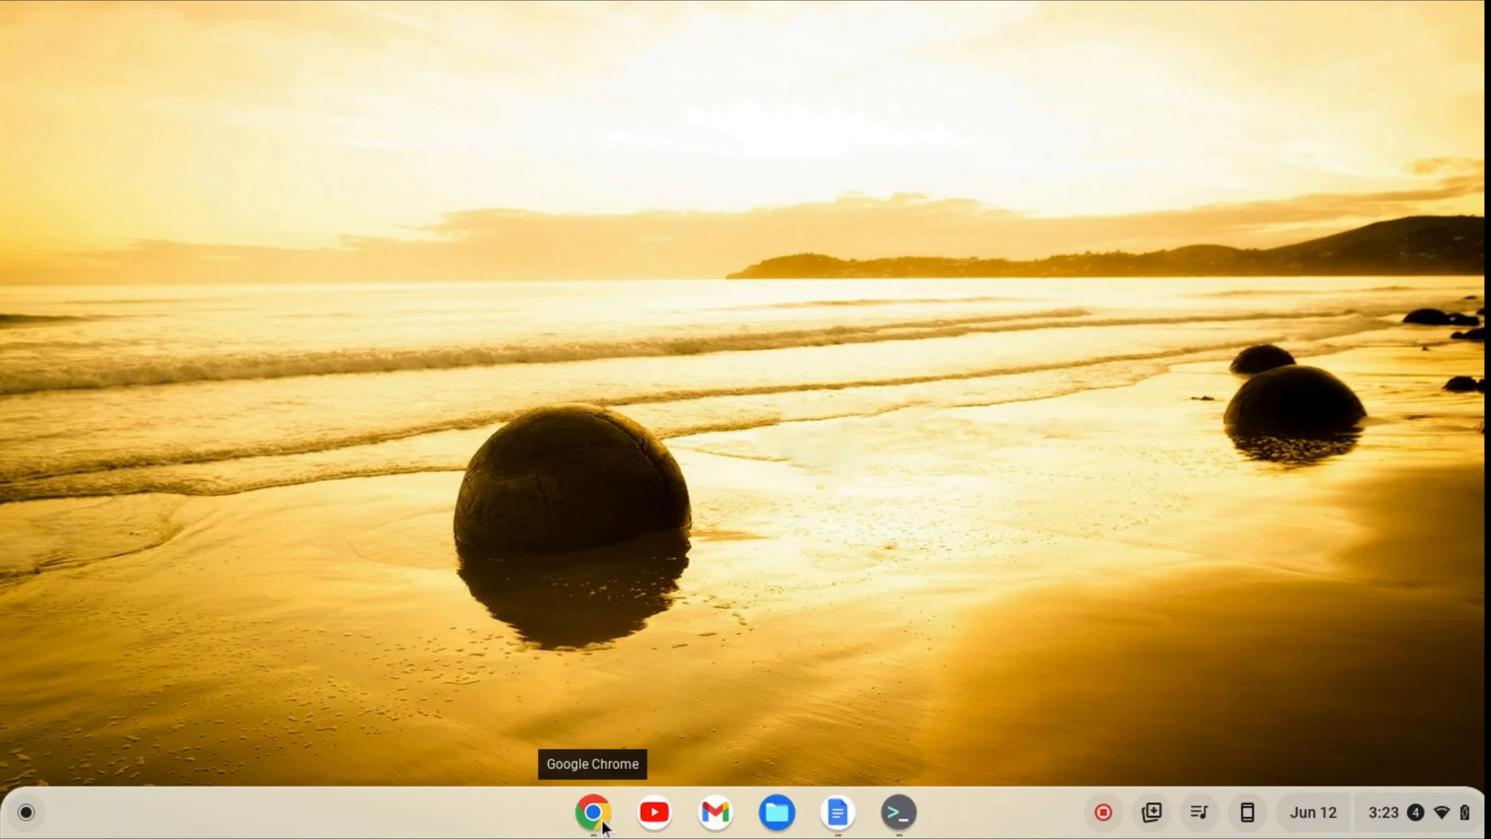
- Start a new Chrome window from the shelf's Chrome icon menu
{"action": "right_click", "coordinate": [592, 812]}
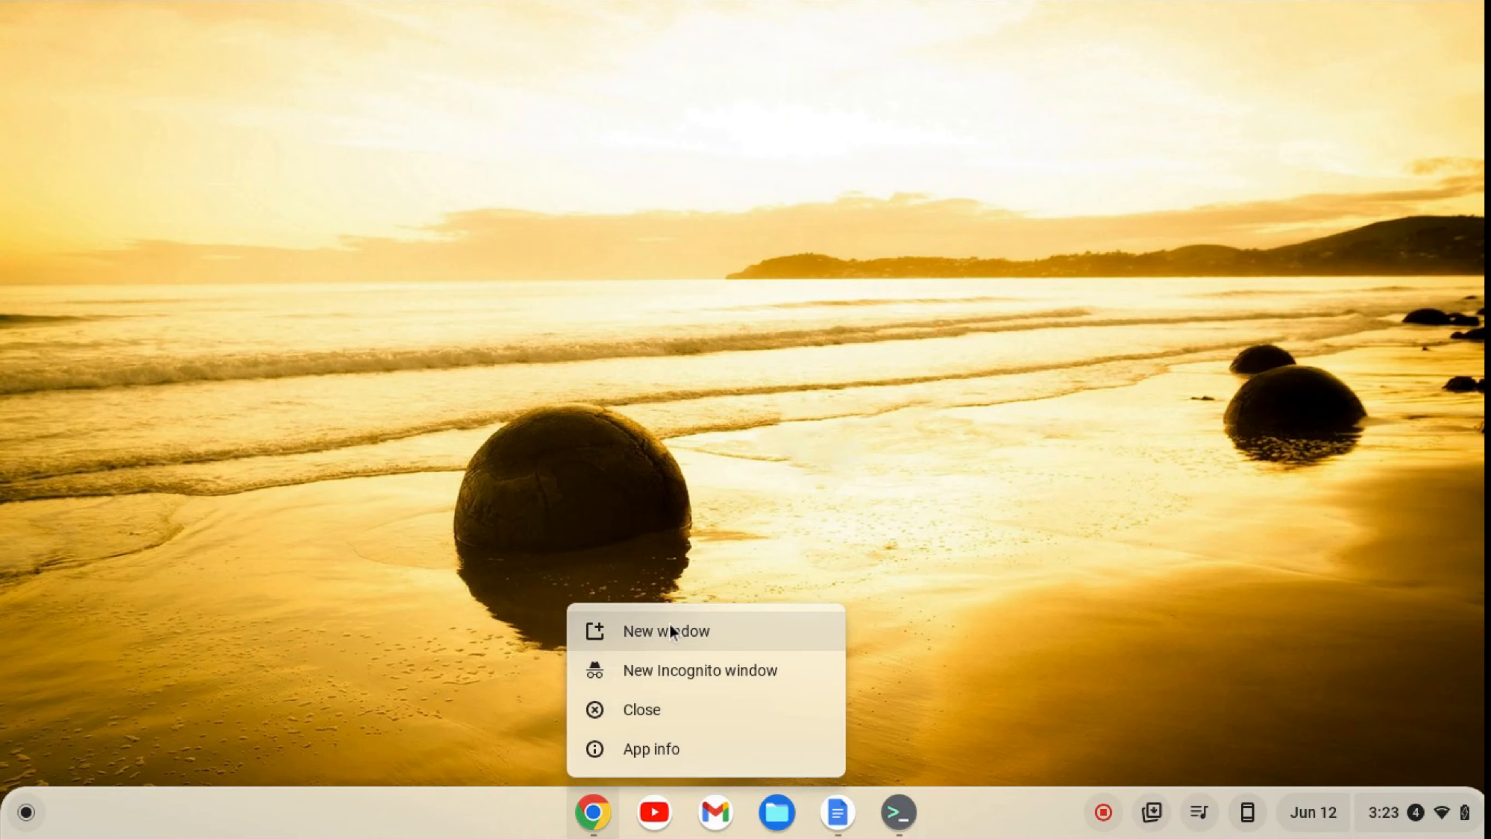
{"action": "left_click", "coordinate": [666, 631]}
{"action": "type", "text": "grav"}
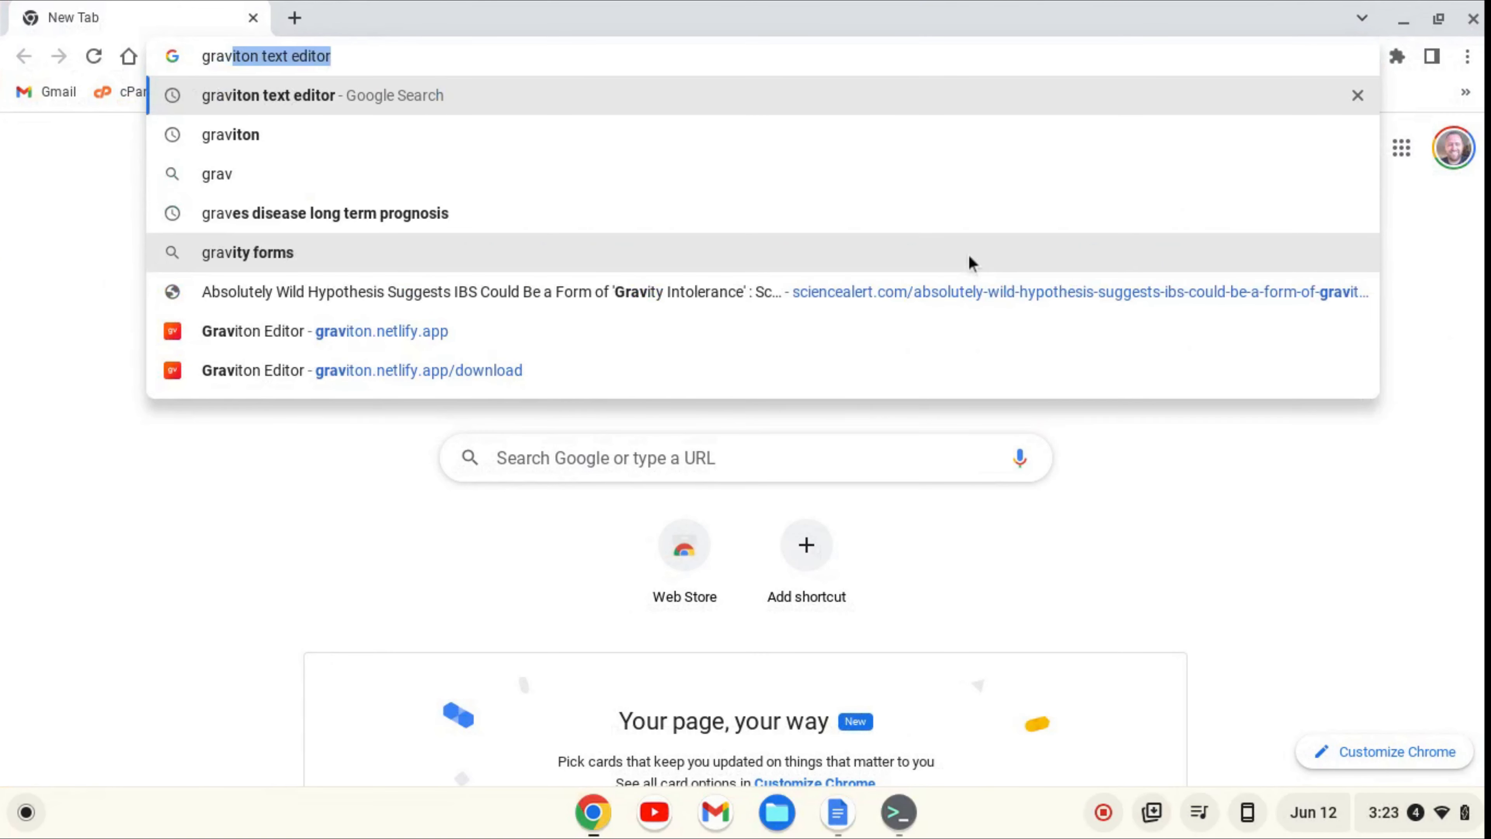
- Search Google for Graviton, reach graviton.netlify.app's DOWNLOAD BETA page and download the Debian package
{"action": "left_click", "coordinate": [269, 94]}
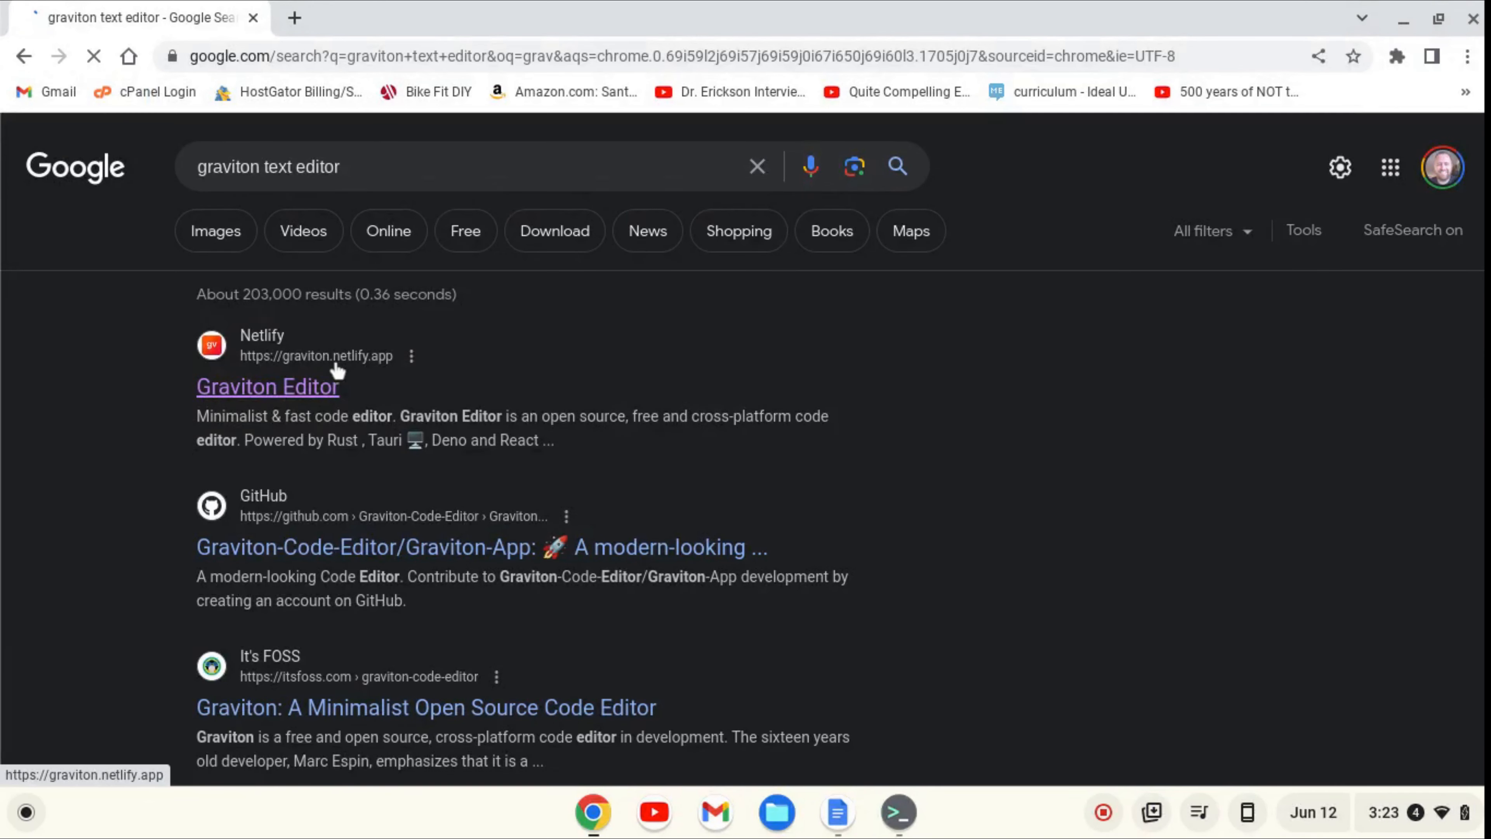
{"action": "left_click", "coordinate": [267, 386]}
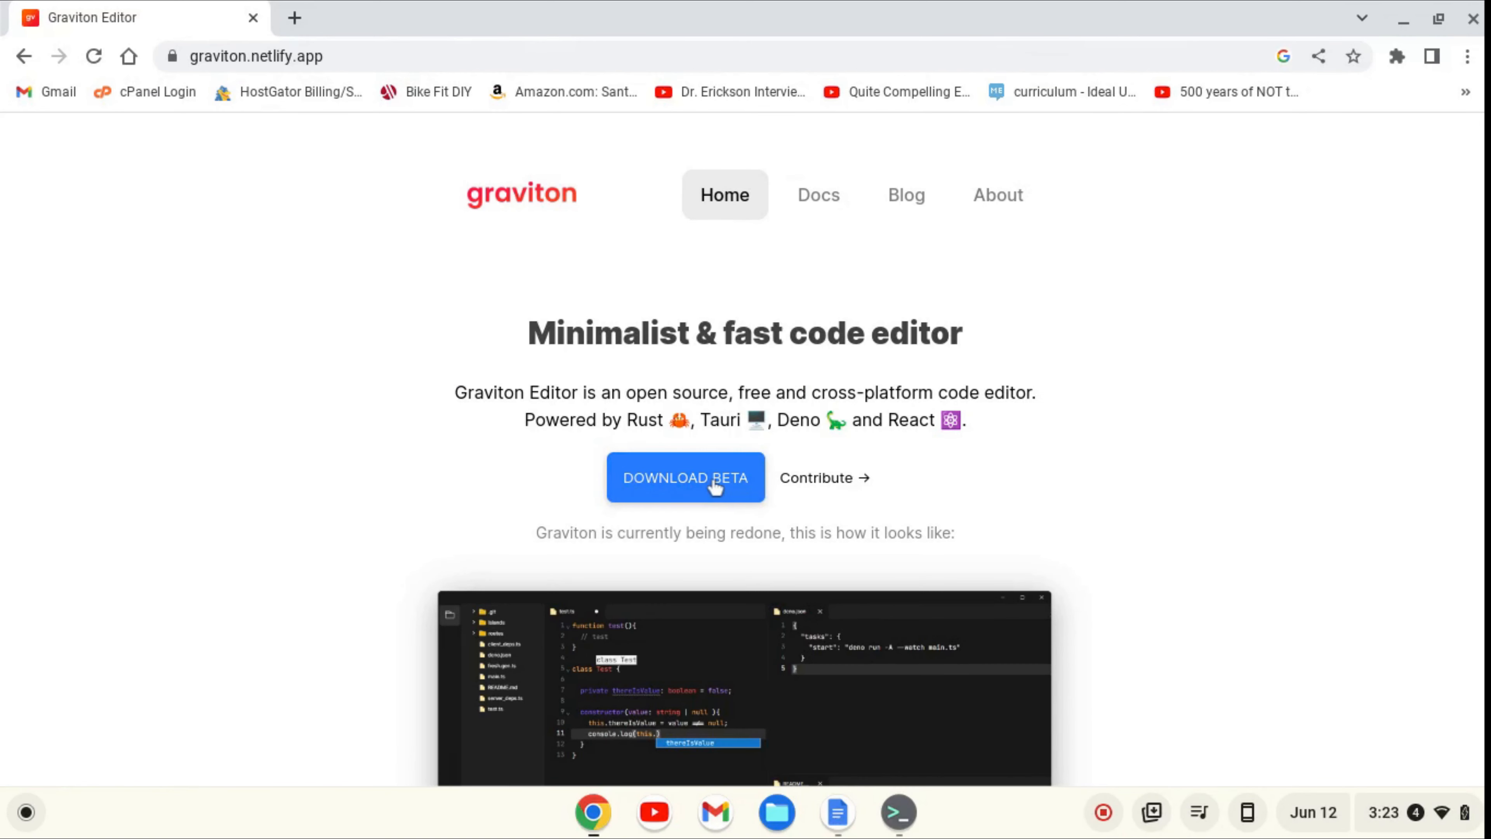
{"action": "left_click", "coordinate": [685, 478]}
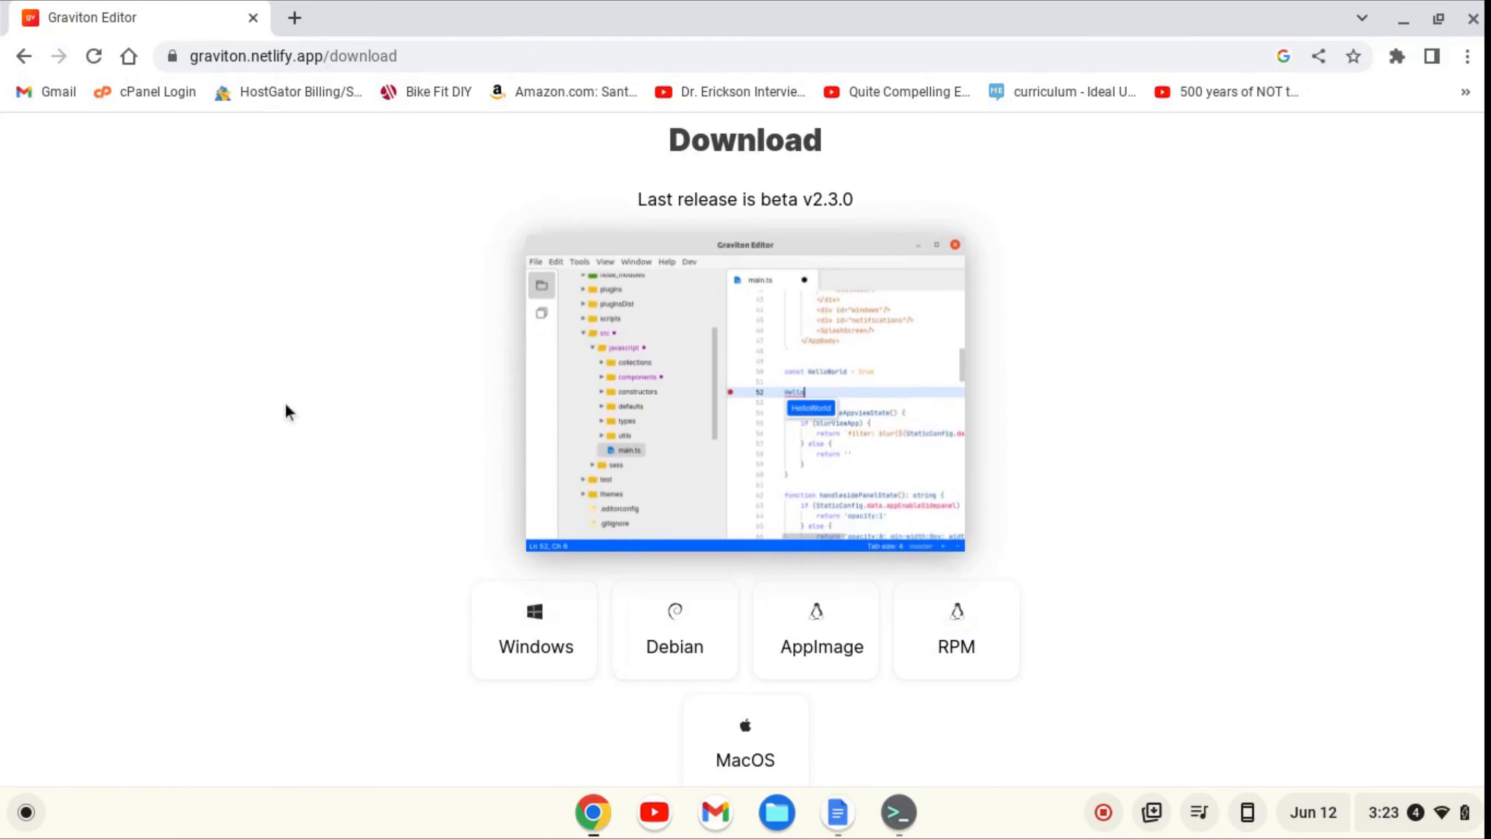
{"action": "left_click", "coordinate": [674, 593]}
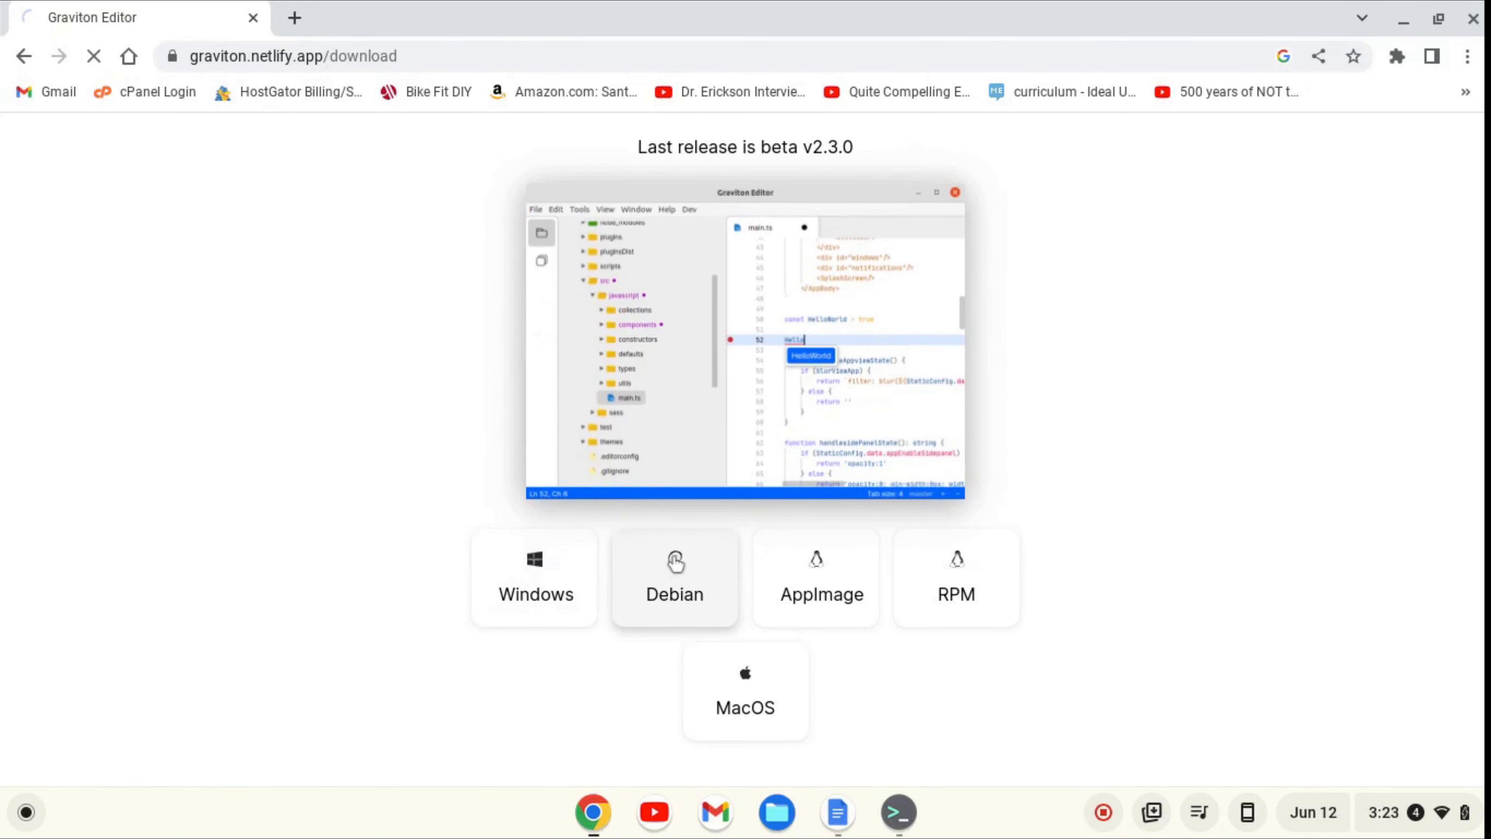
{"action": "left_click", "coordinate": [674, 577]}
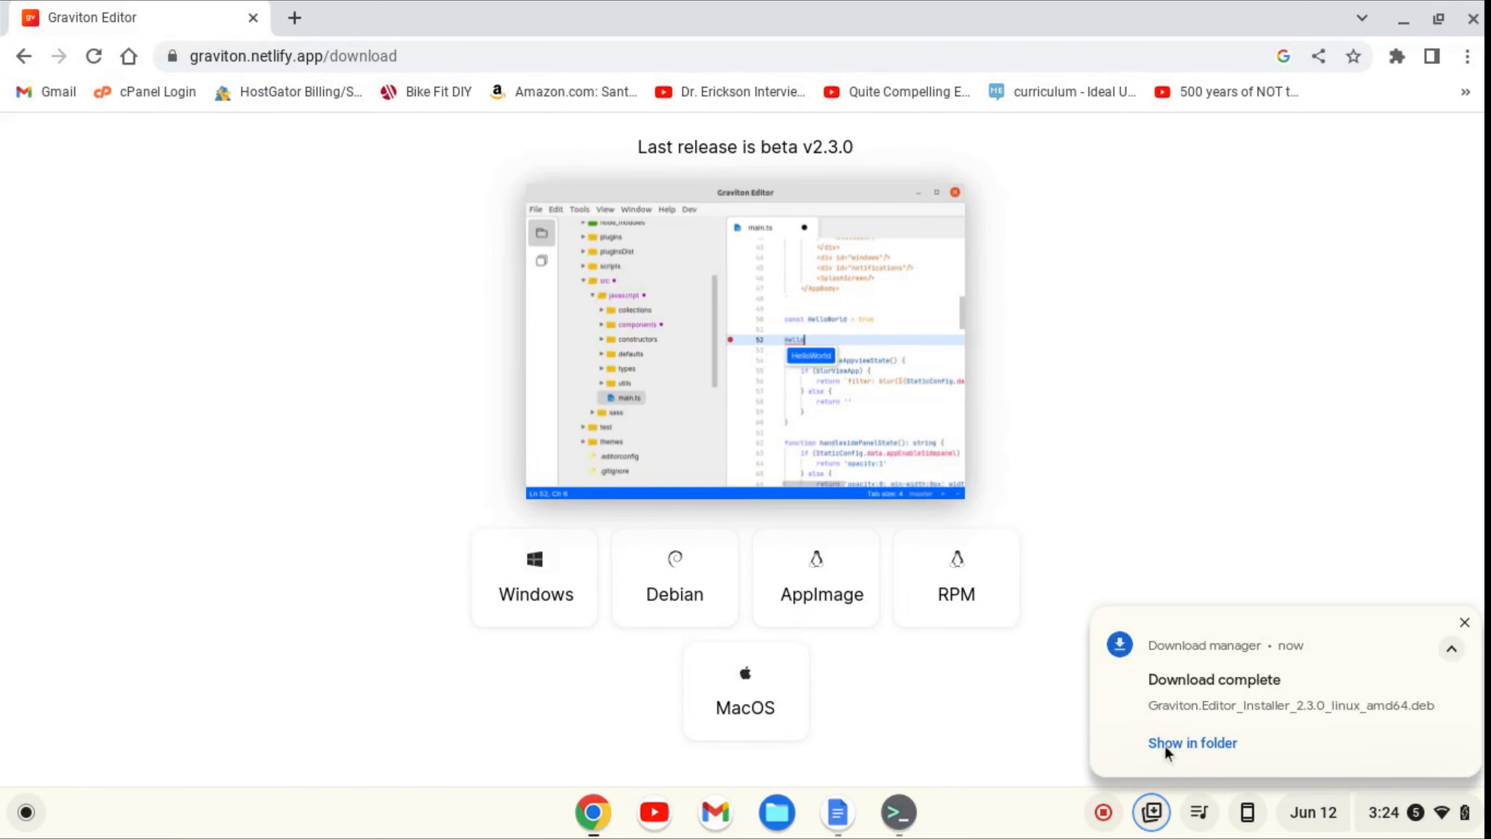
- Locate the downloaded Graviton .deb in Files and install it with Linux
{"action": "left_click", "coordinate": [1191, 742]}
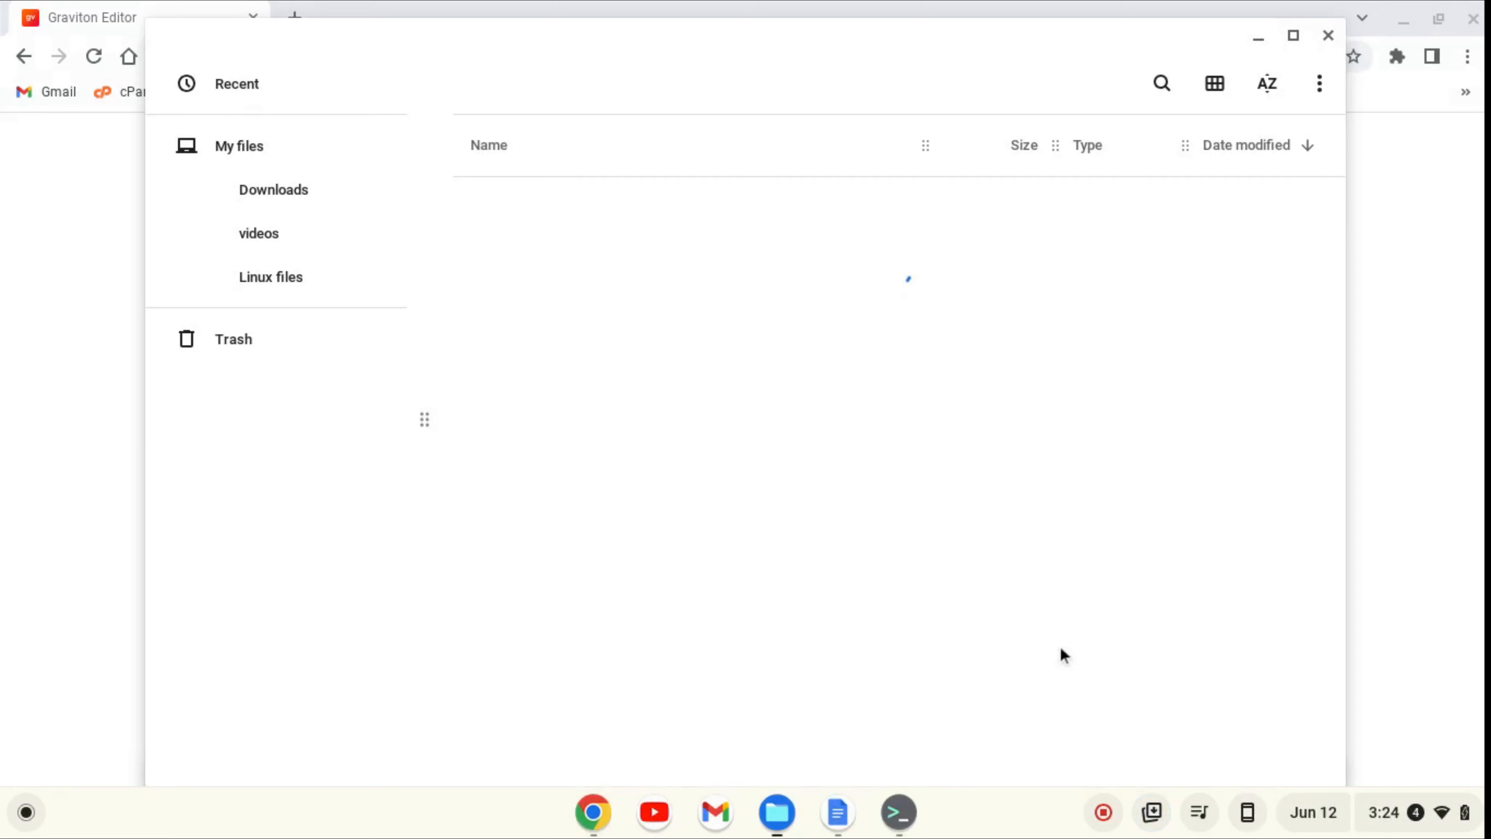
{"action": "left_click", "coordinate": [272, 190]}
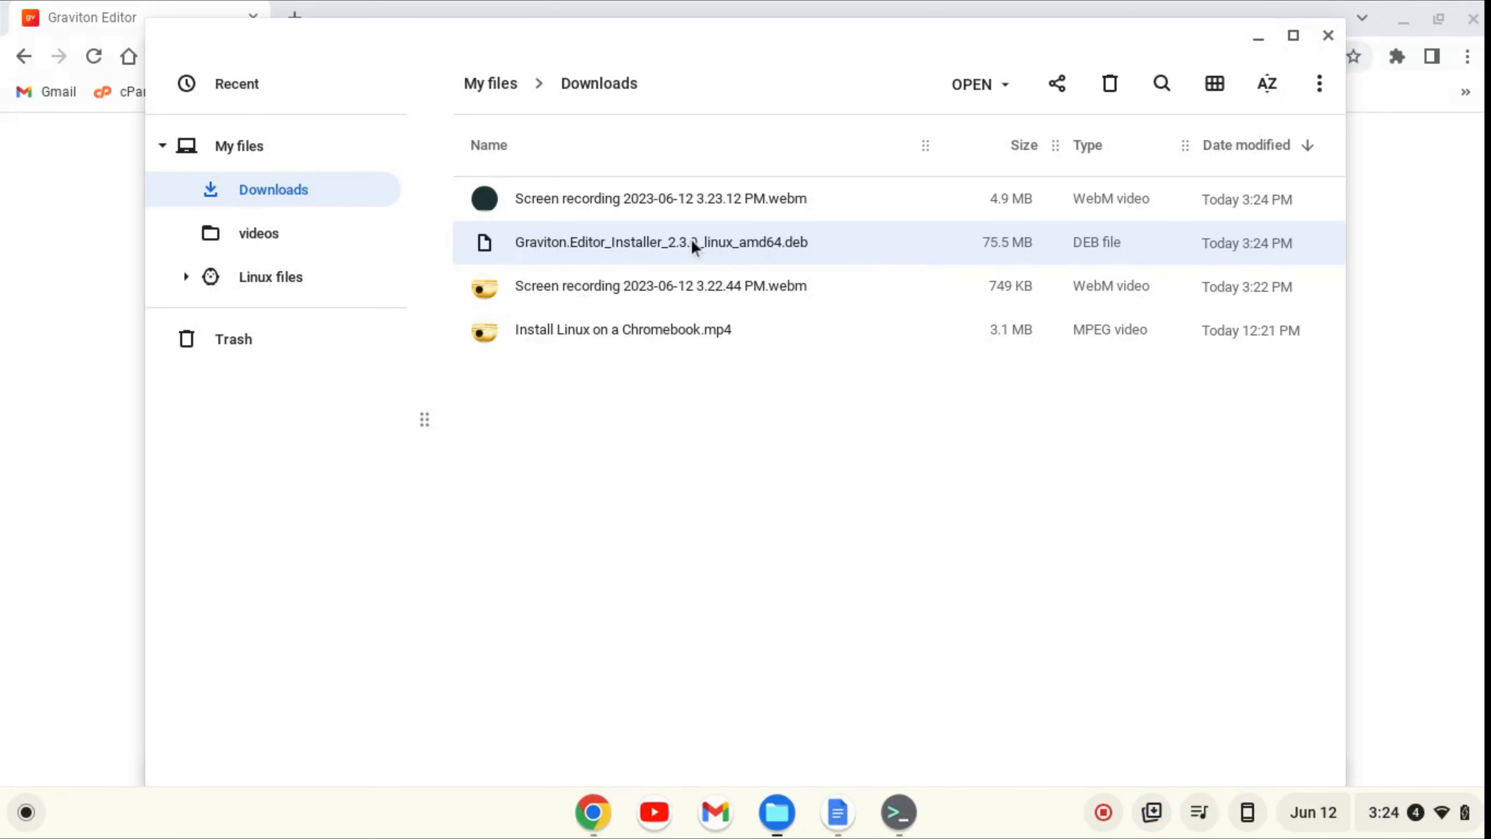
{"action": "mouse_move", "coordinate": [713, 249]}
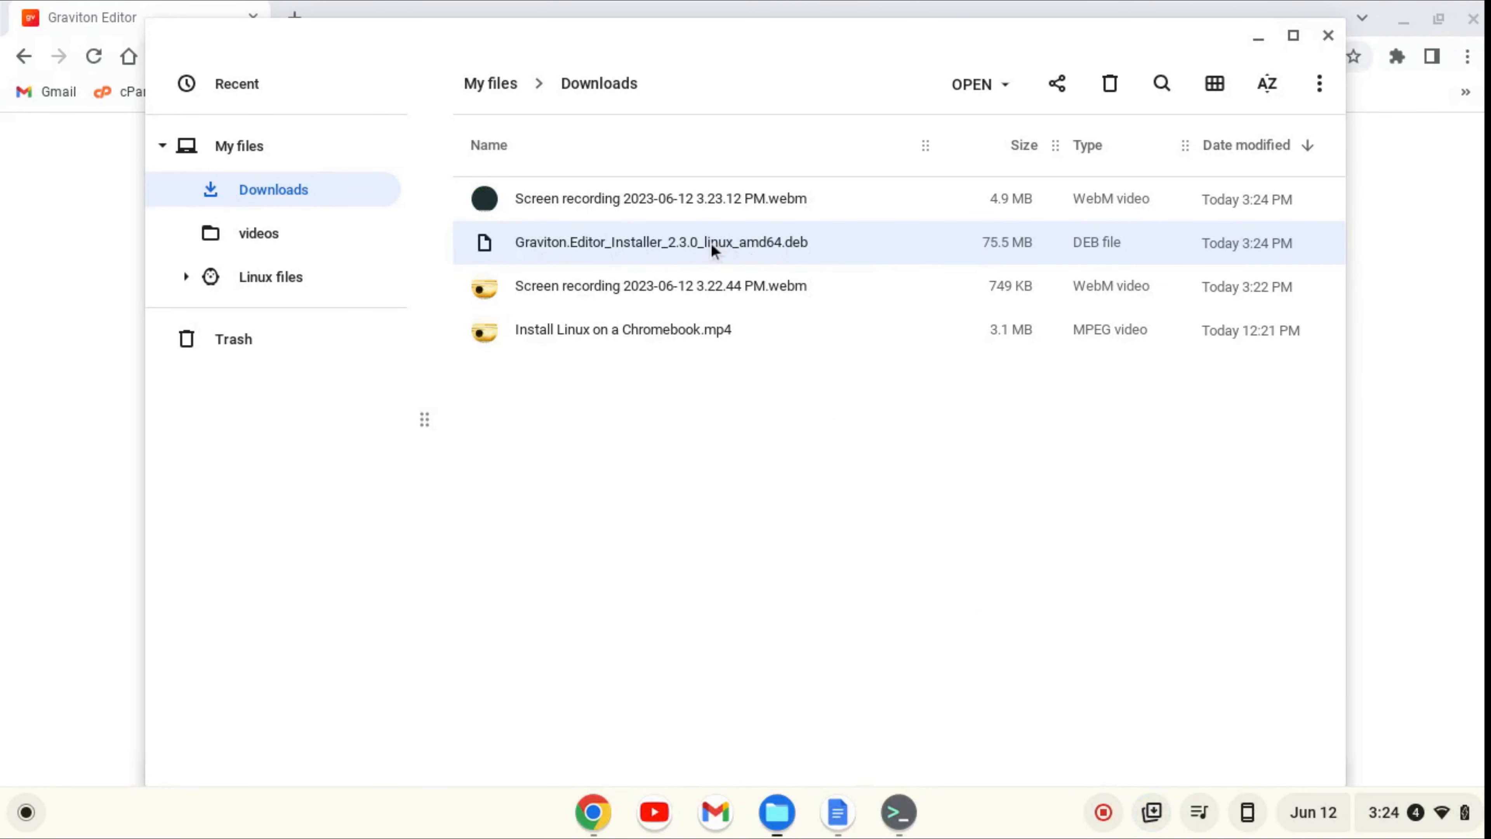
{"action": "double_click", "coordinate": [660, 241]}
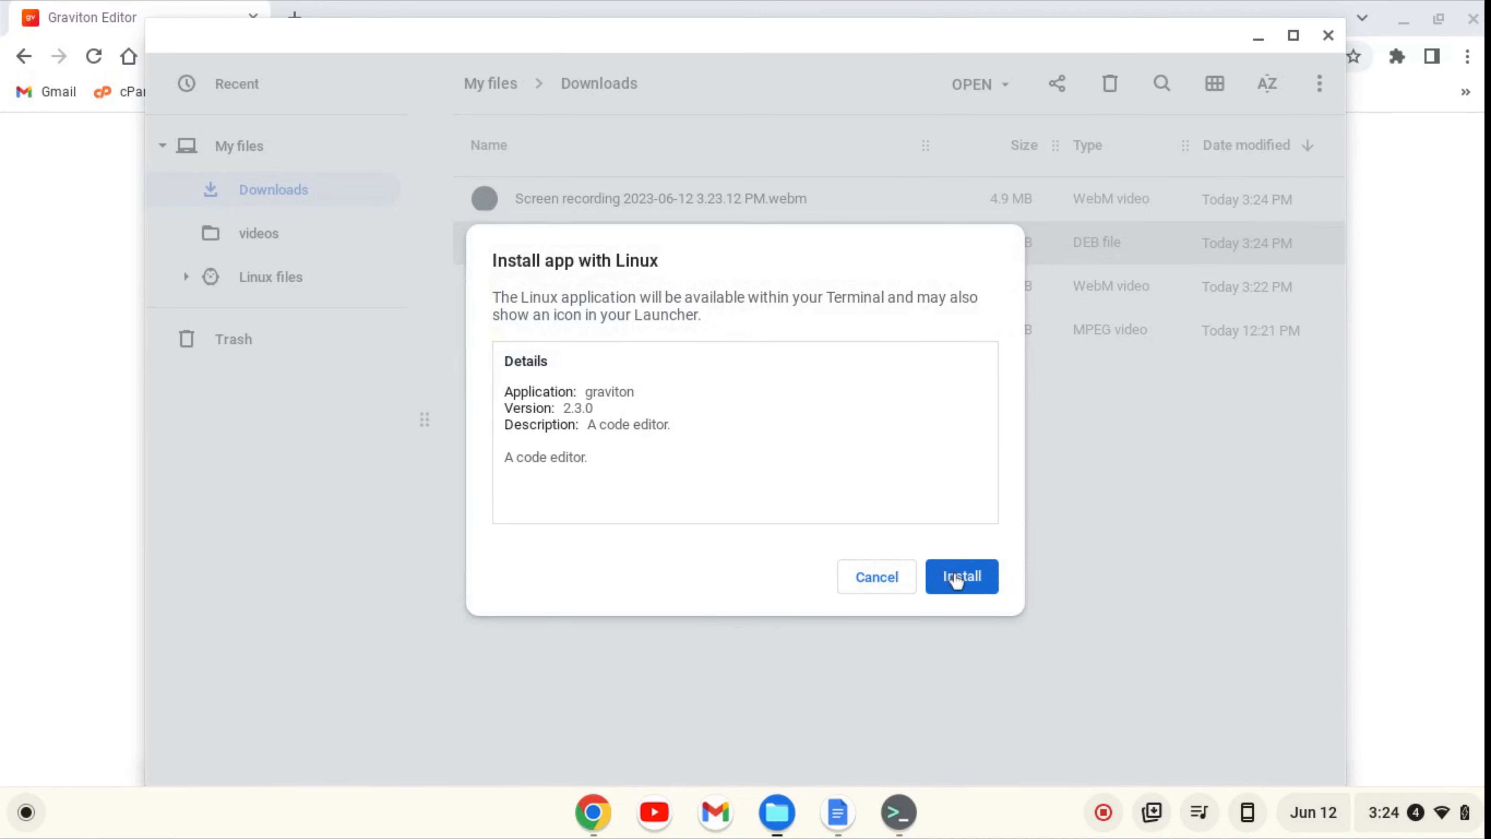
{"action": "left_click", "coordinate": [960, 577]}
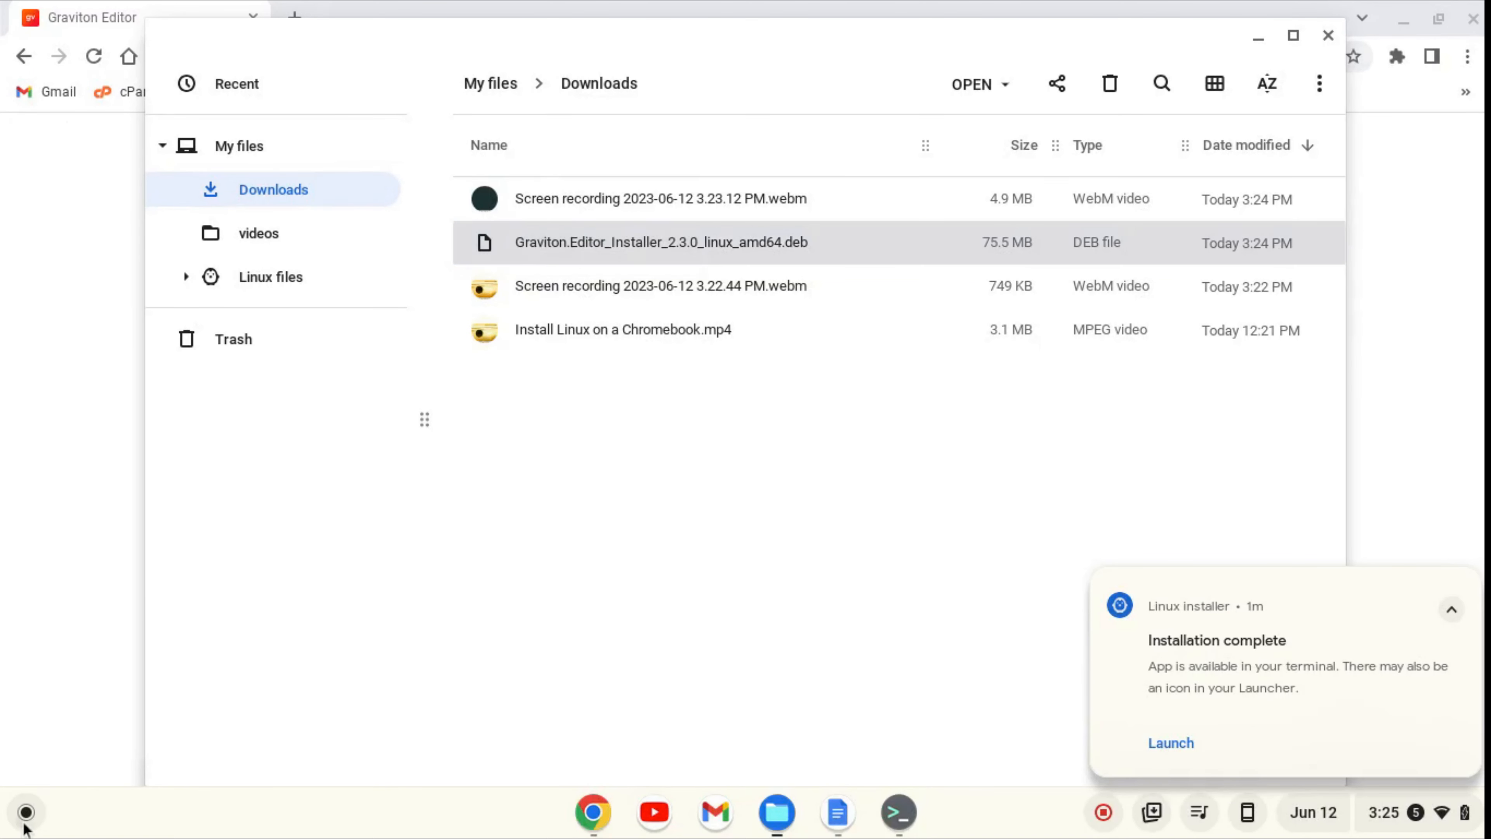
- Launch Graviton Editor from the Launcher and bring its window forward from the shelf
{"action": "left_click", "coordinate": [26, 812]}
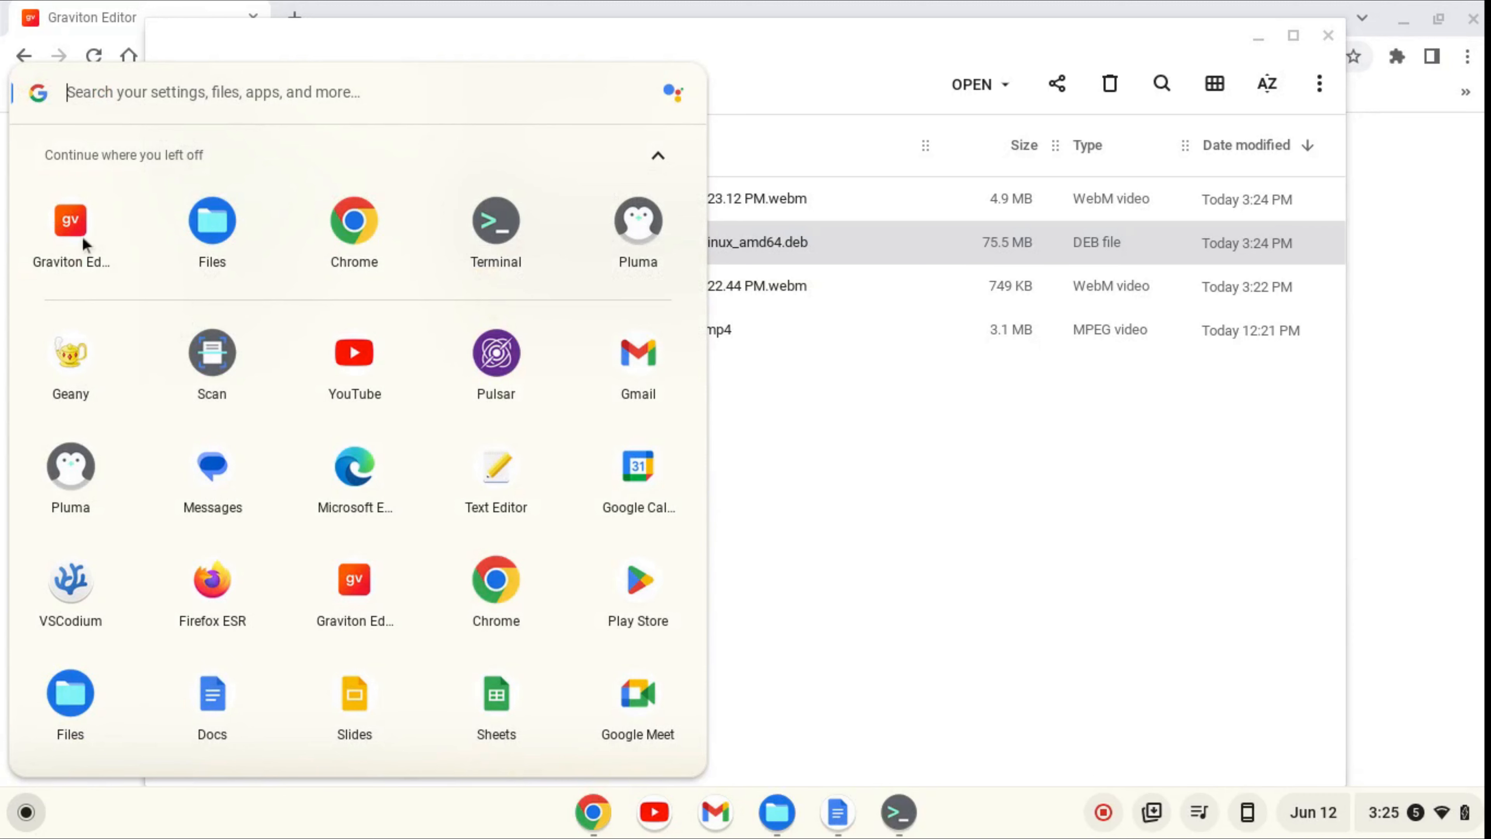
{"action": "mouse_move", "coordinate": [80, 243]}
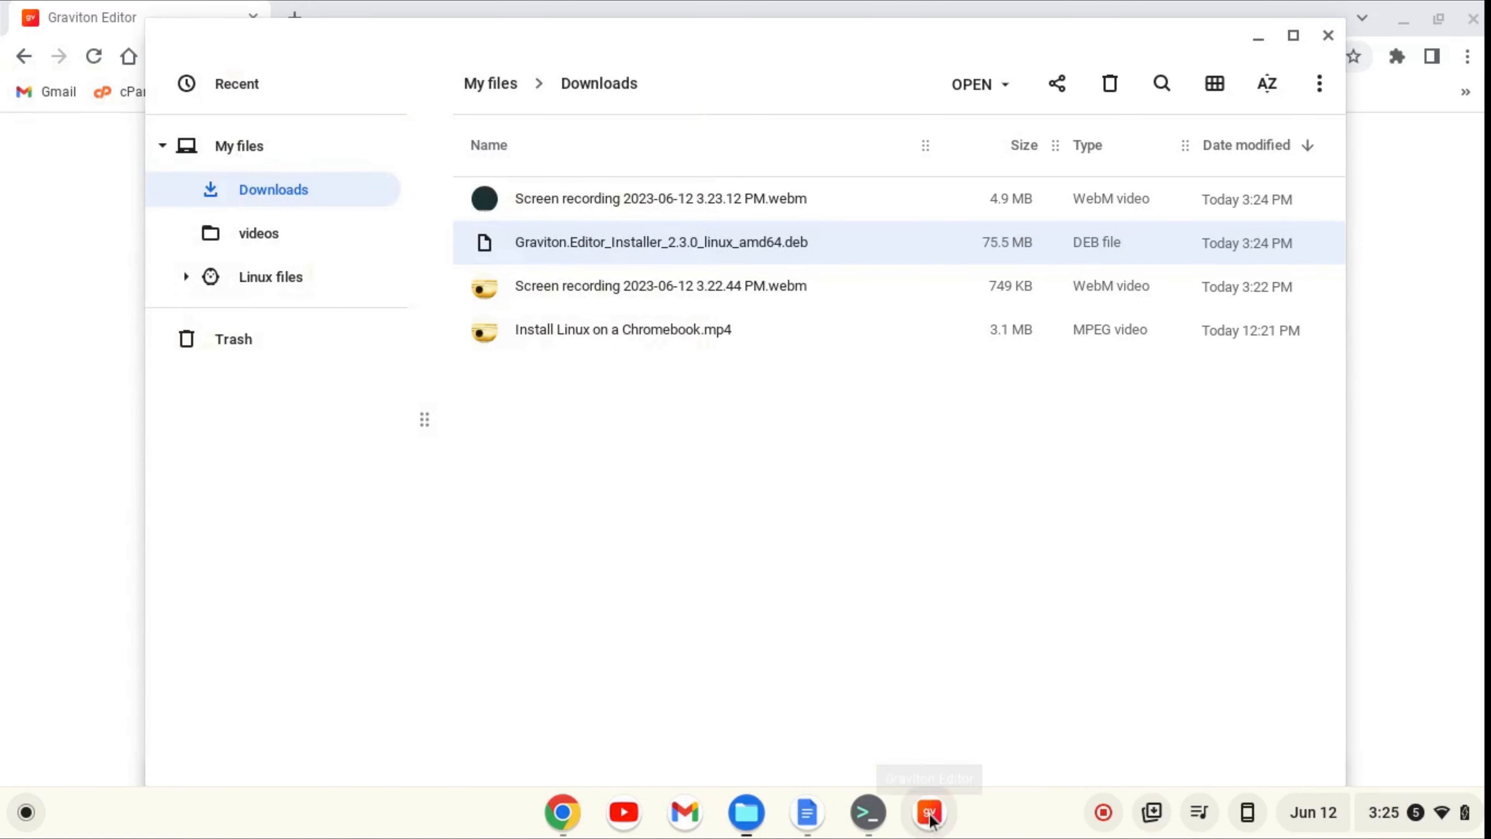
{"action": "left_click", "coordinate": [928, 813]}
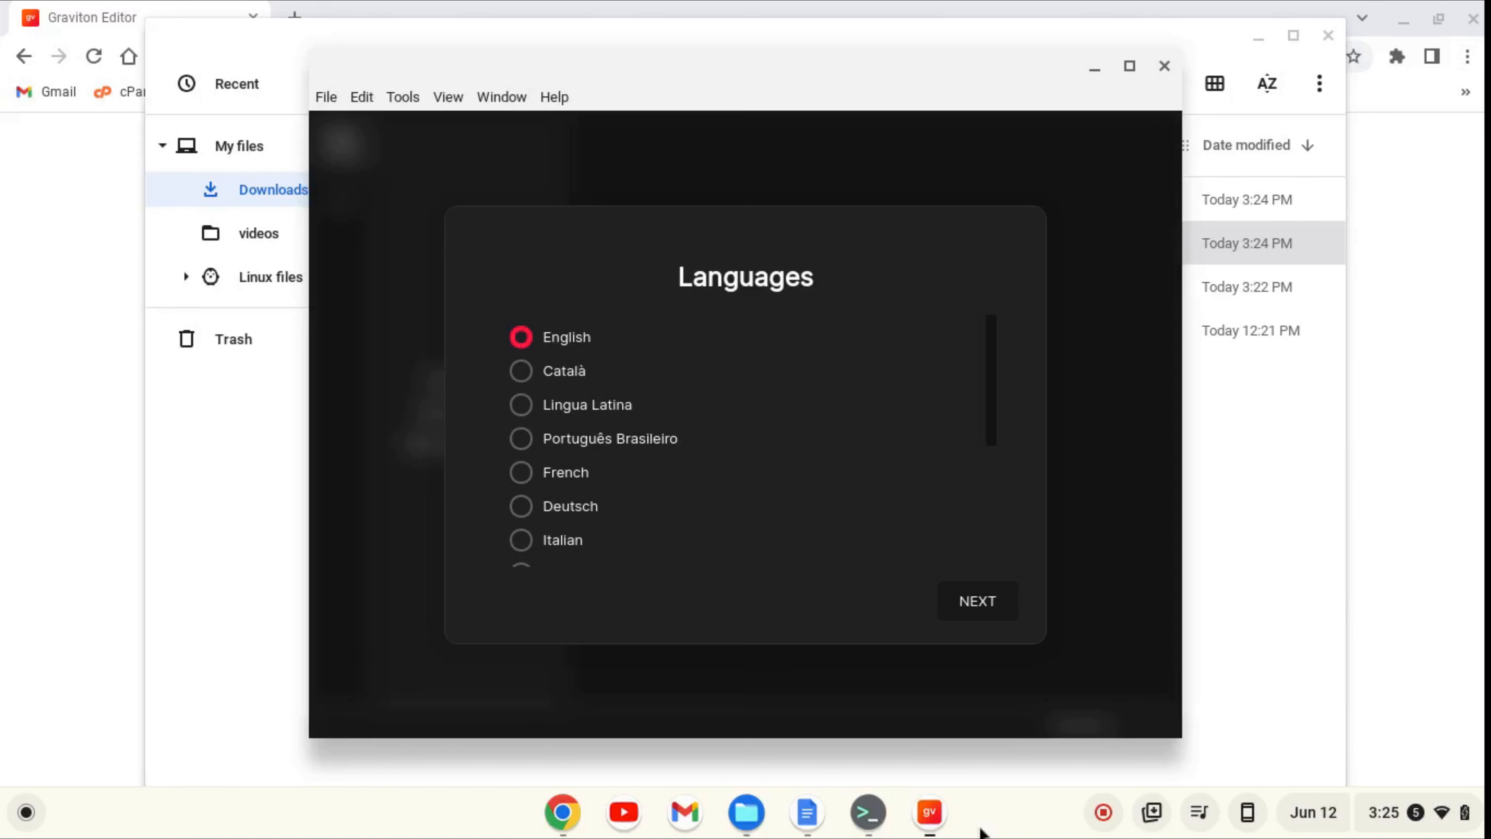